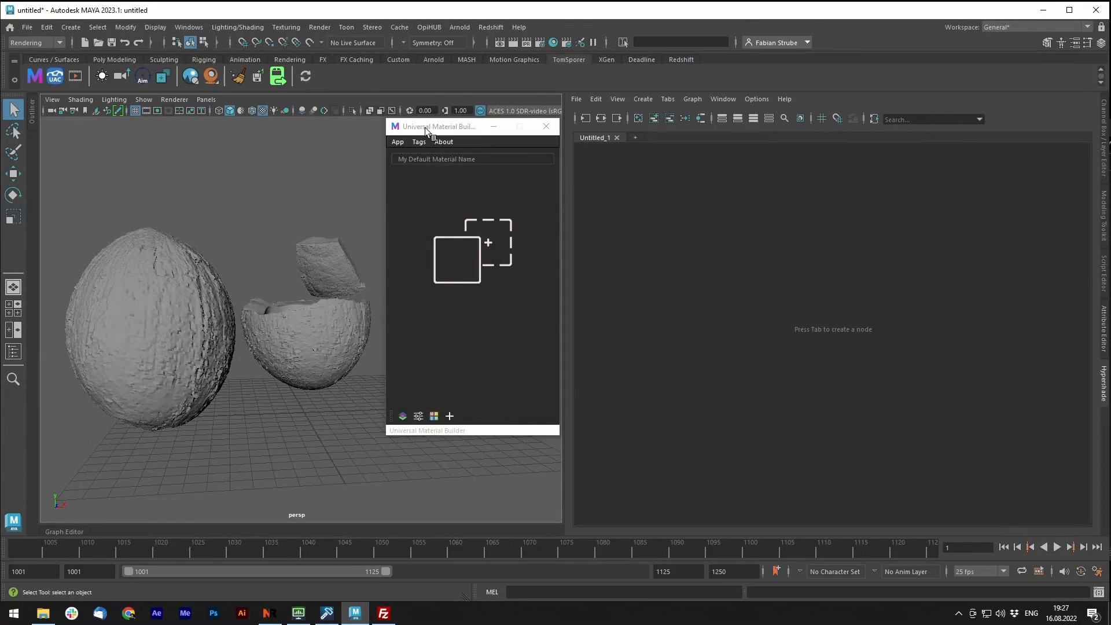
# Review the material builder preferences, keeping Redshift as the render engine.
pyautogui.click(472, 158)
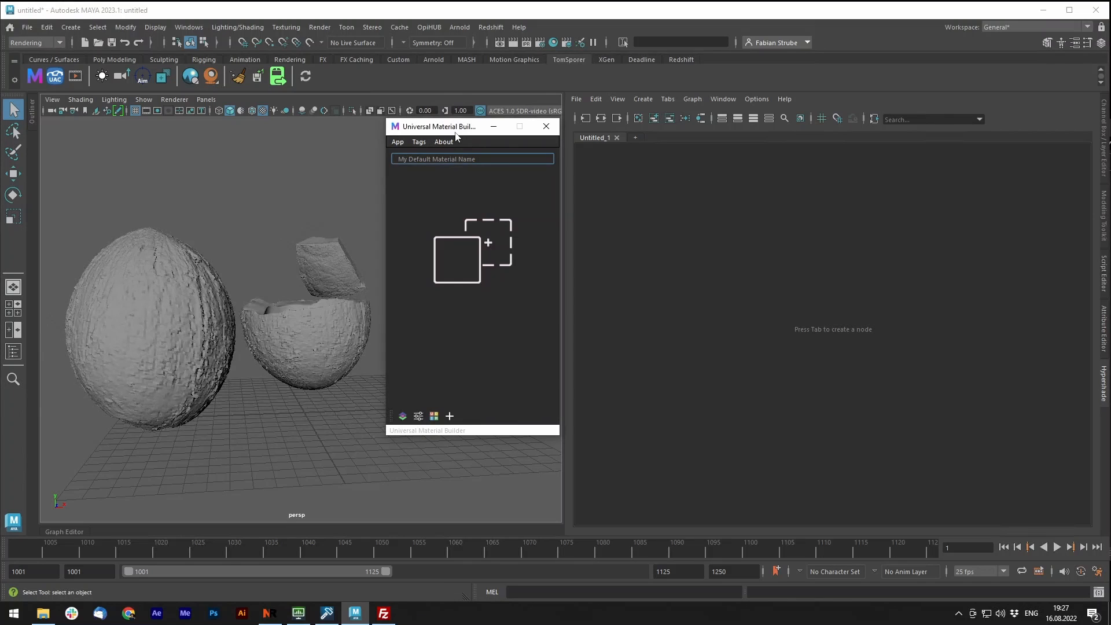
pyautogui.moveTo(324, 284)
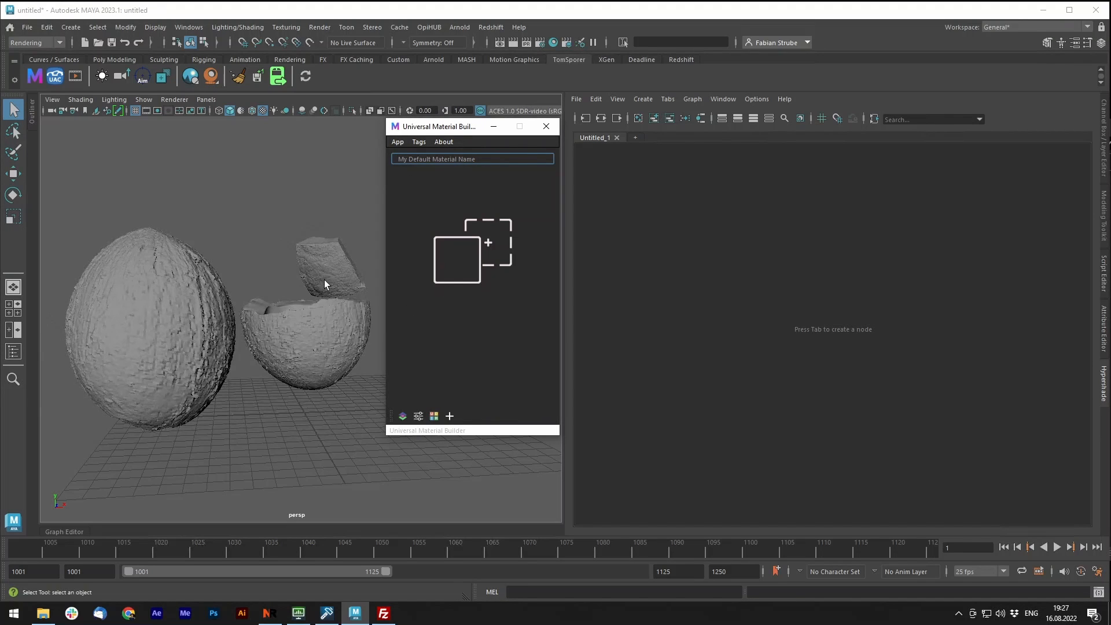
pyautogui.moveTo(441, 156)
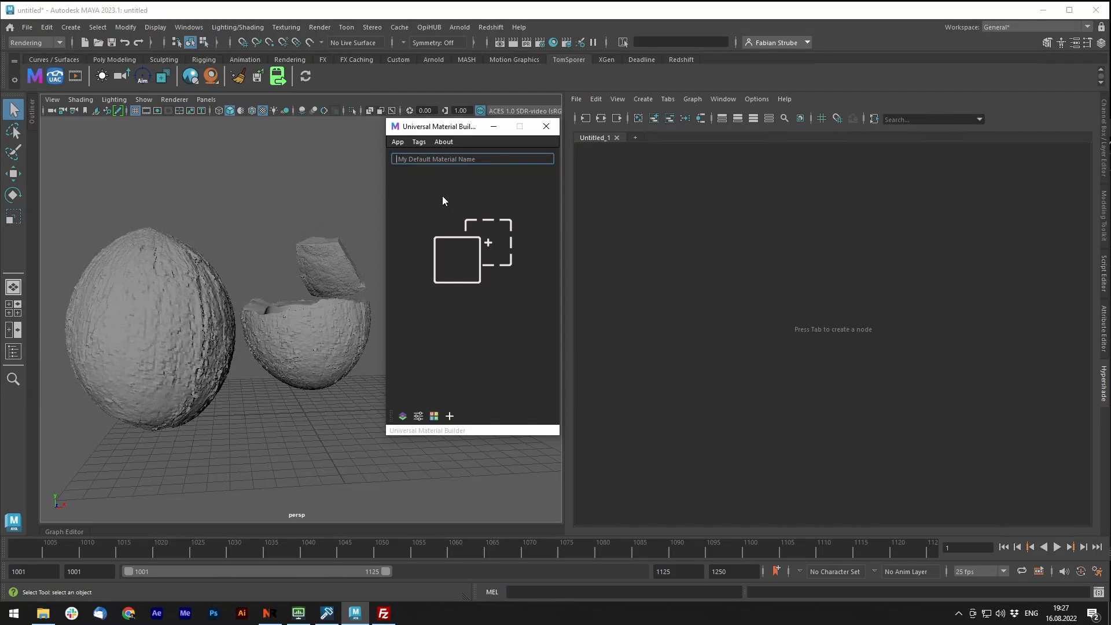
pyautogui.click(397, 142)
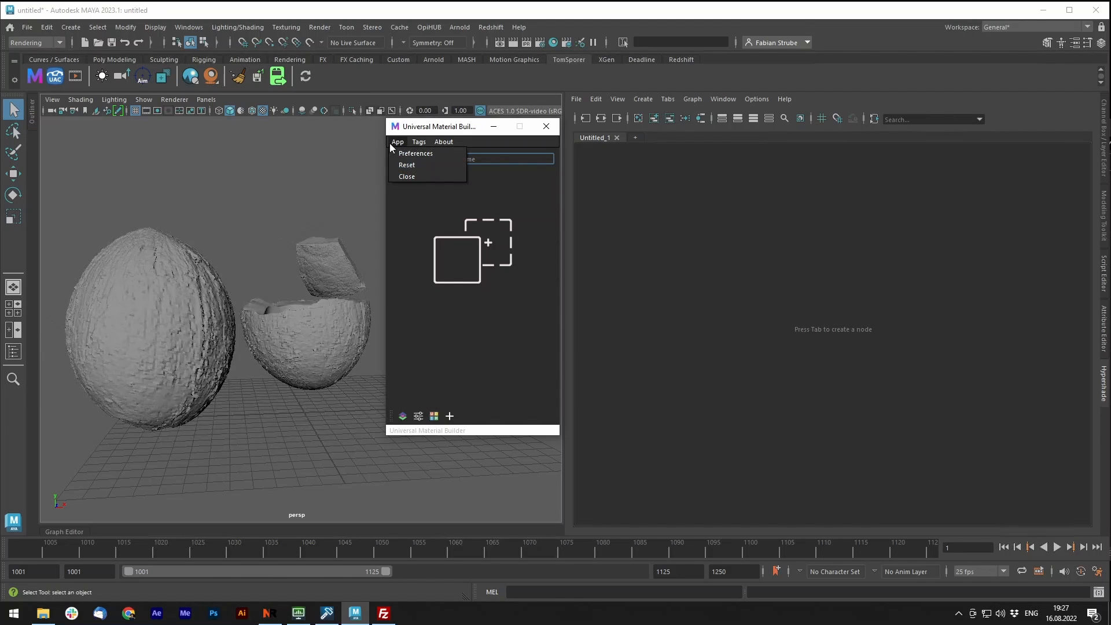
pyautogui.click(415, 153)
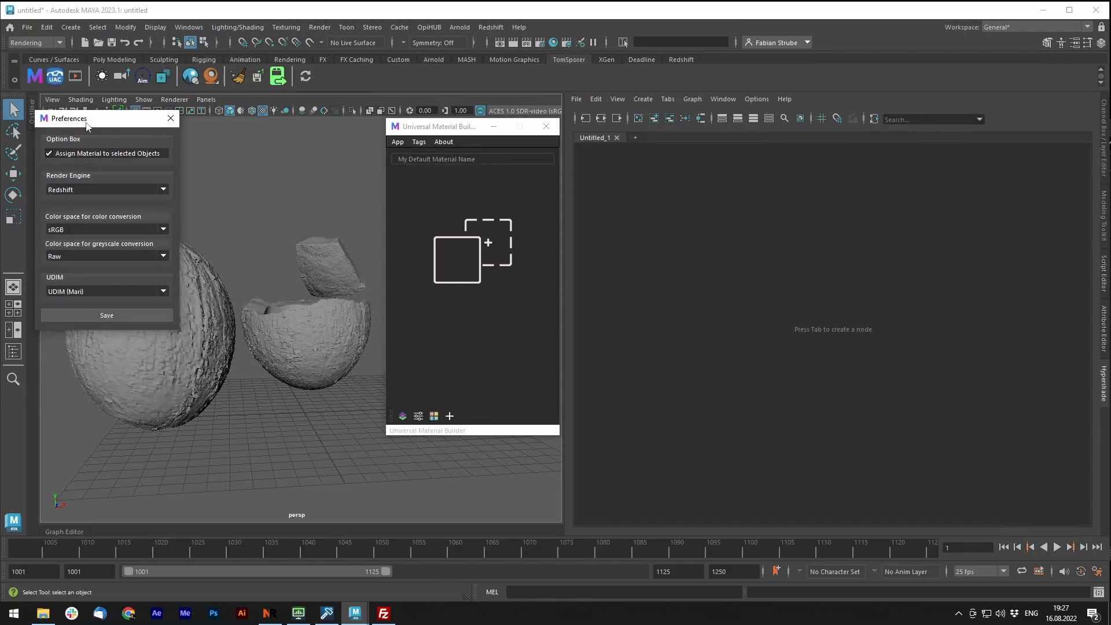
pyautogui.click(374, 189)
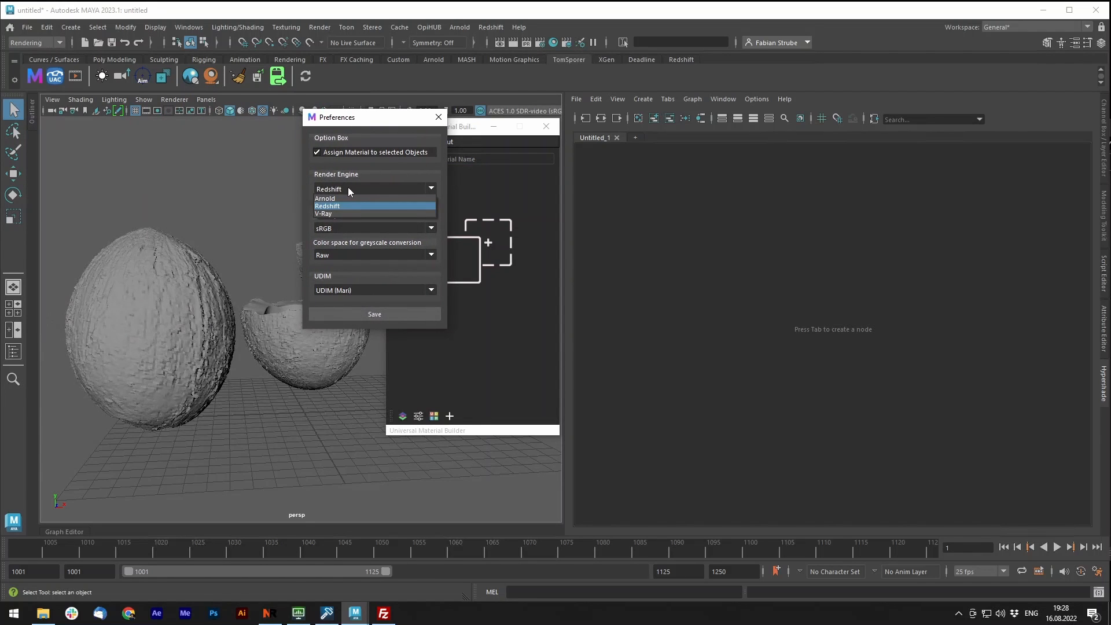
pyautogui.moveTo(333, 214)
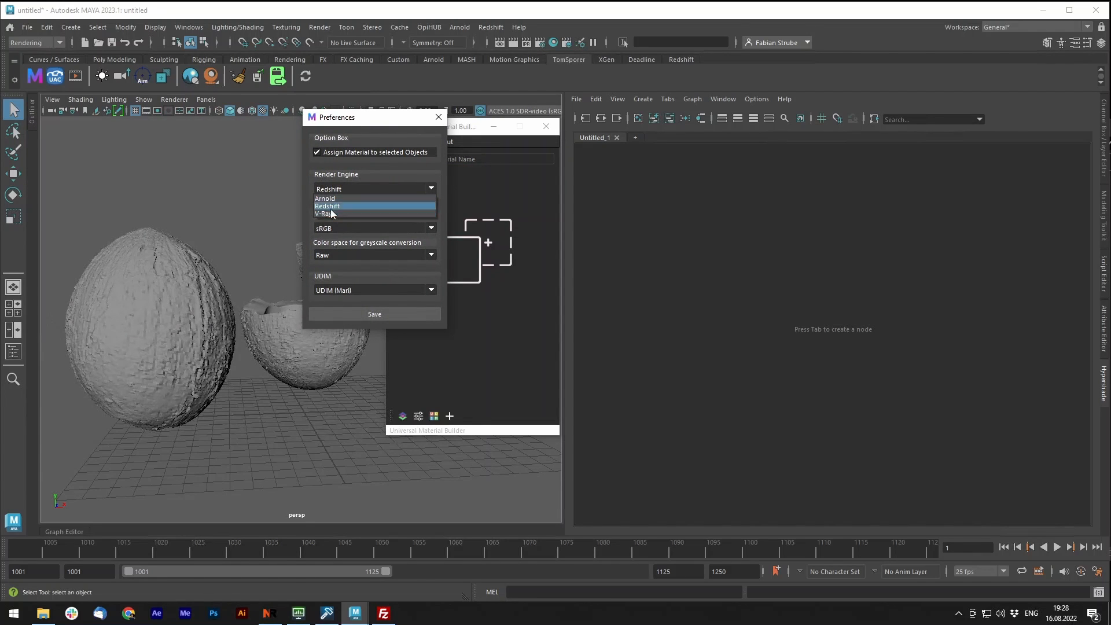
pyautogui.click(328, 205)
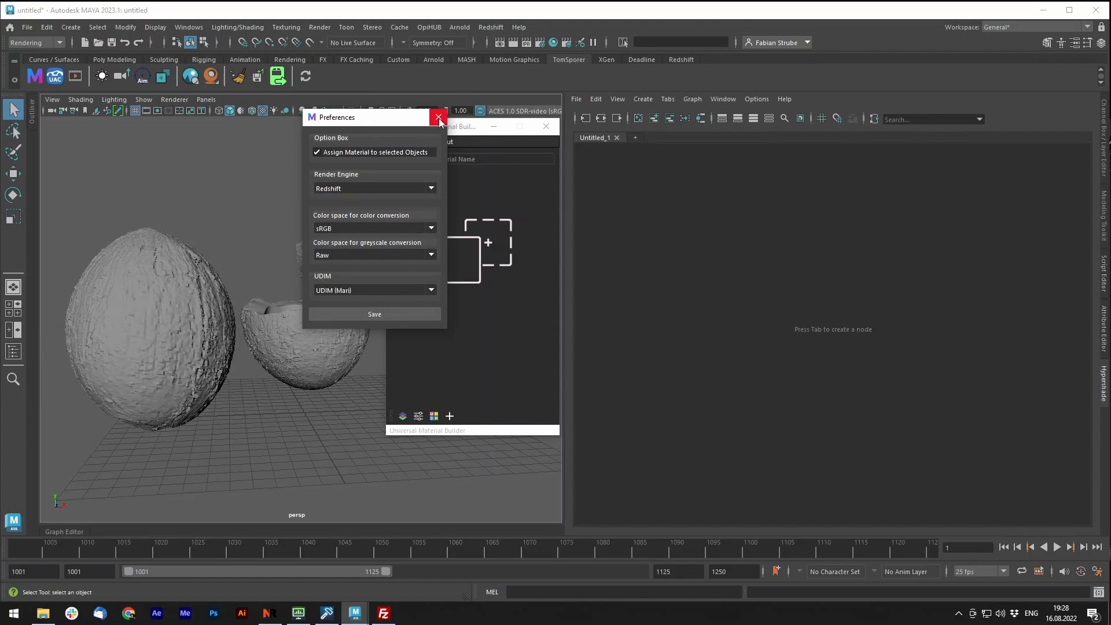
pyautogui.click(439, 117)
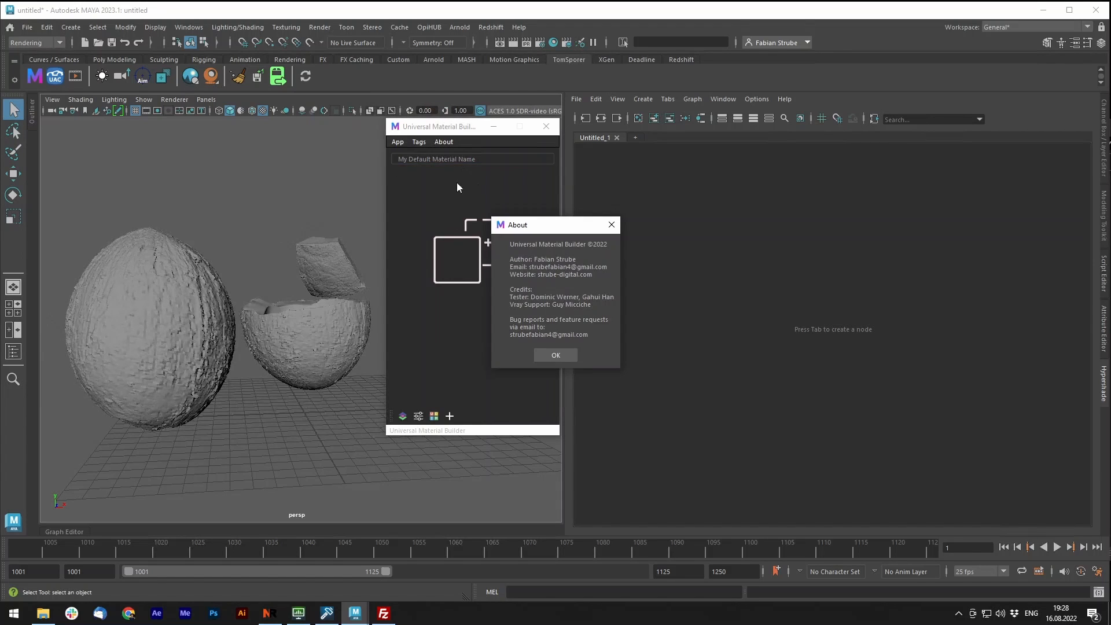
# Dismiss the credits box and save the preferences with sRGB/Raw colour spaces and Mari UDIM.
pyautogui.moveTo(538, 224); pyautogui.dragTo(499, 166)
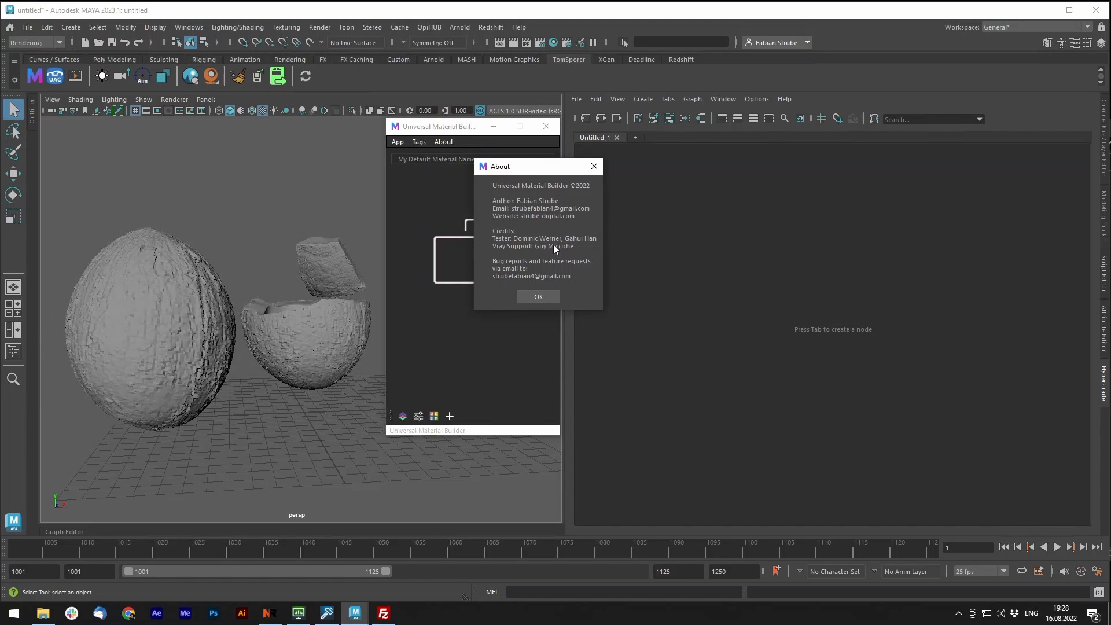
pyautogui.click(537, 296)
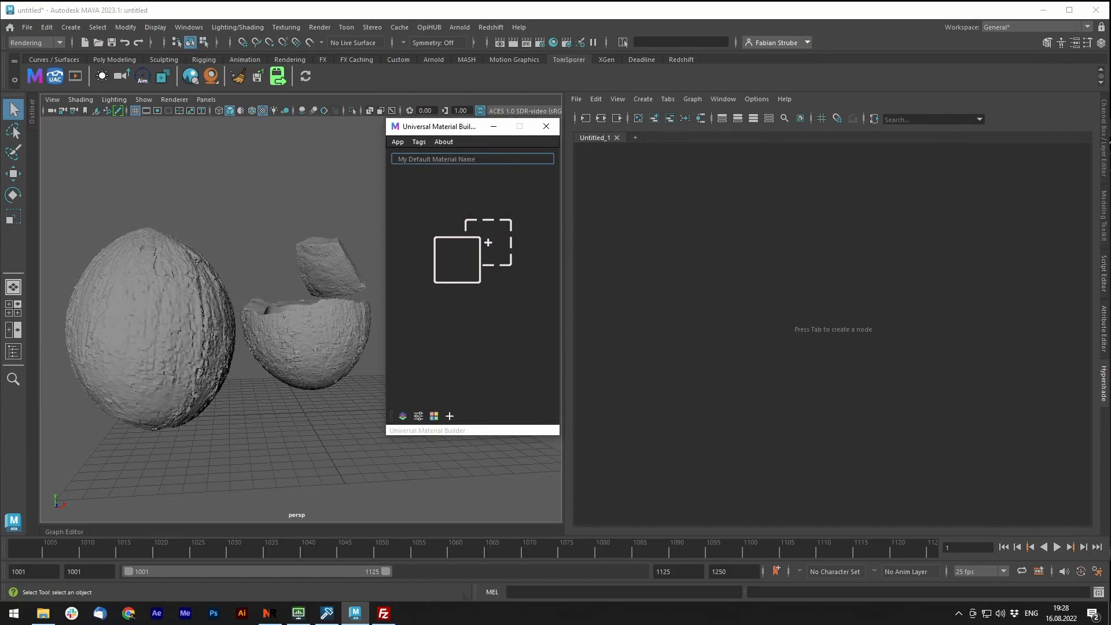
pyautogui.moveTo(546, 126)
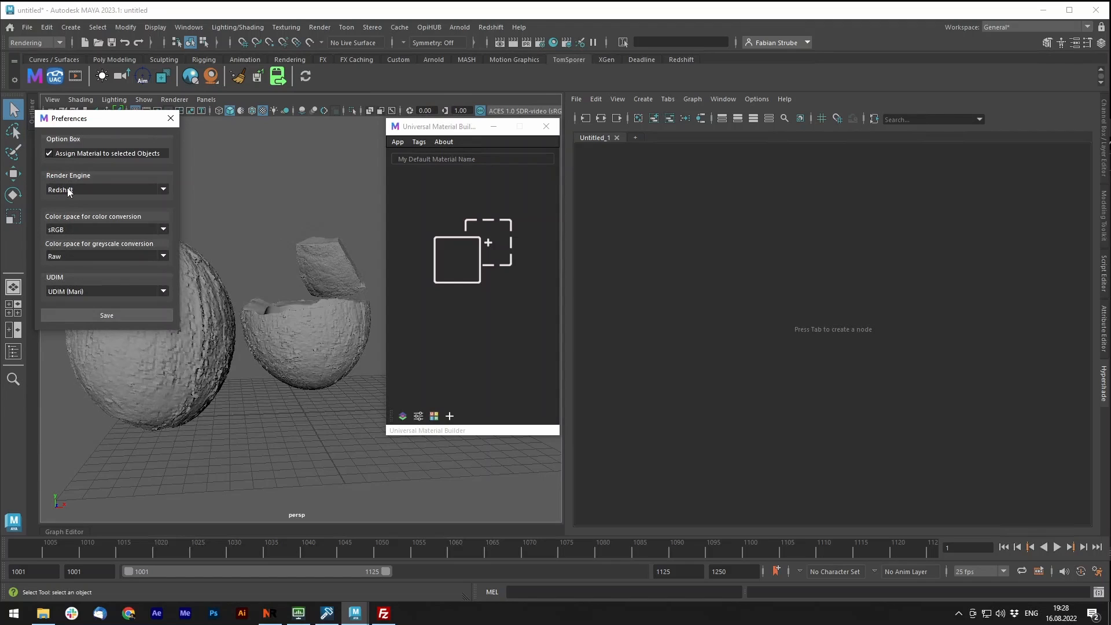
pyautogui.moveTo(110, 189)
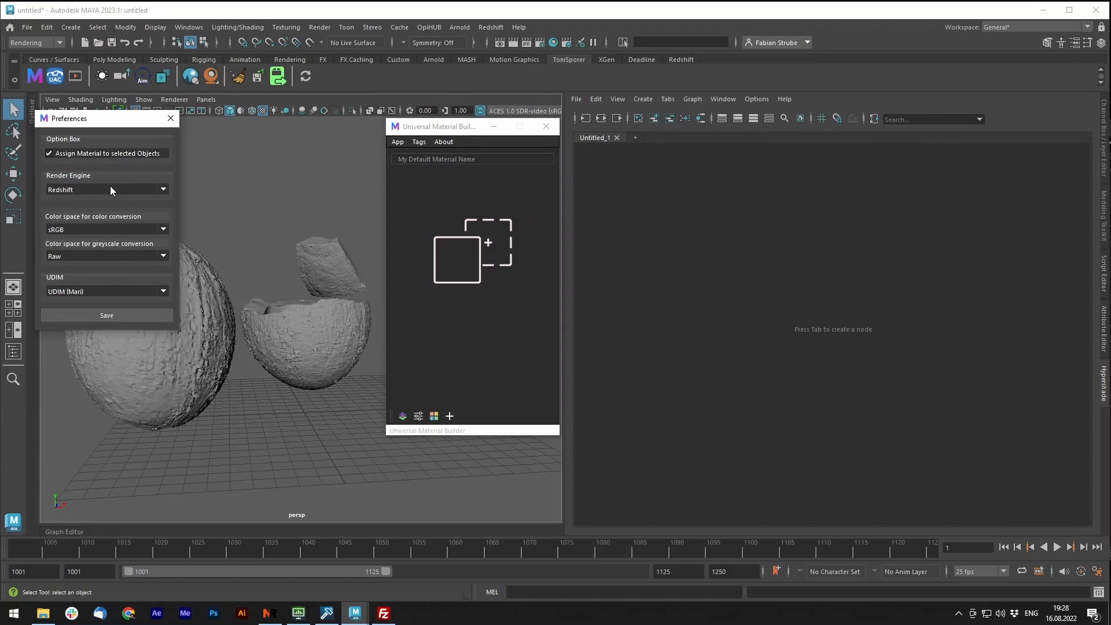
pyautogui.moveTo(91, 135)
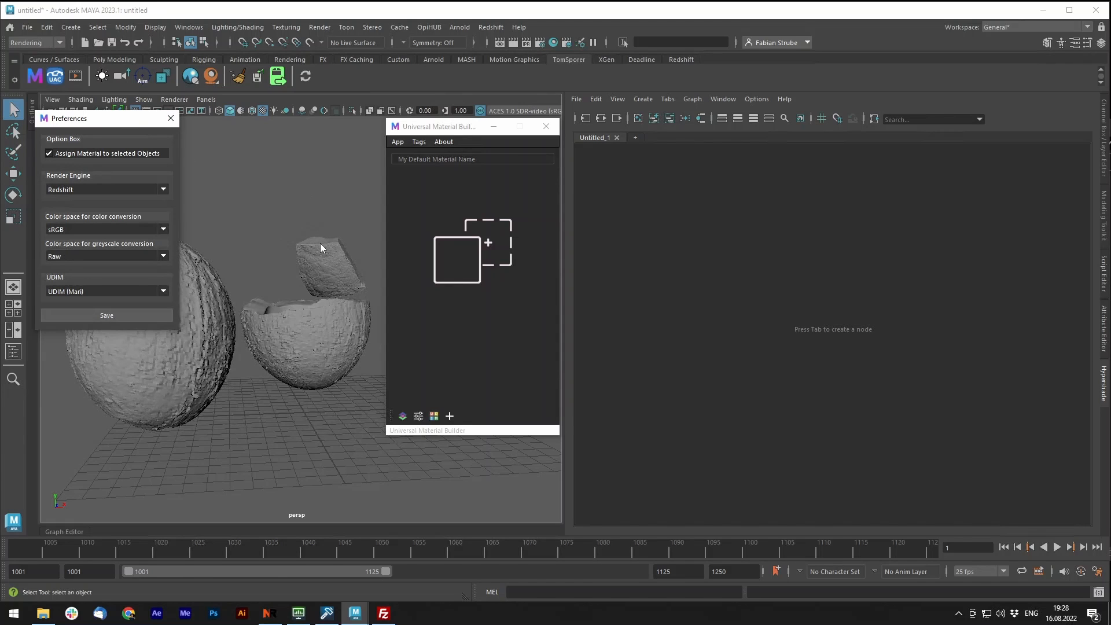
pyautogui.moveTo(104, 195)
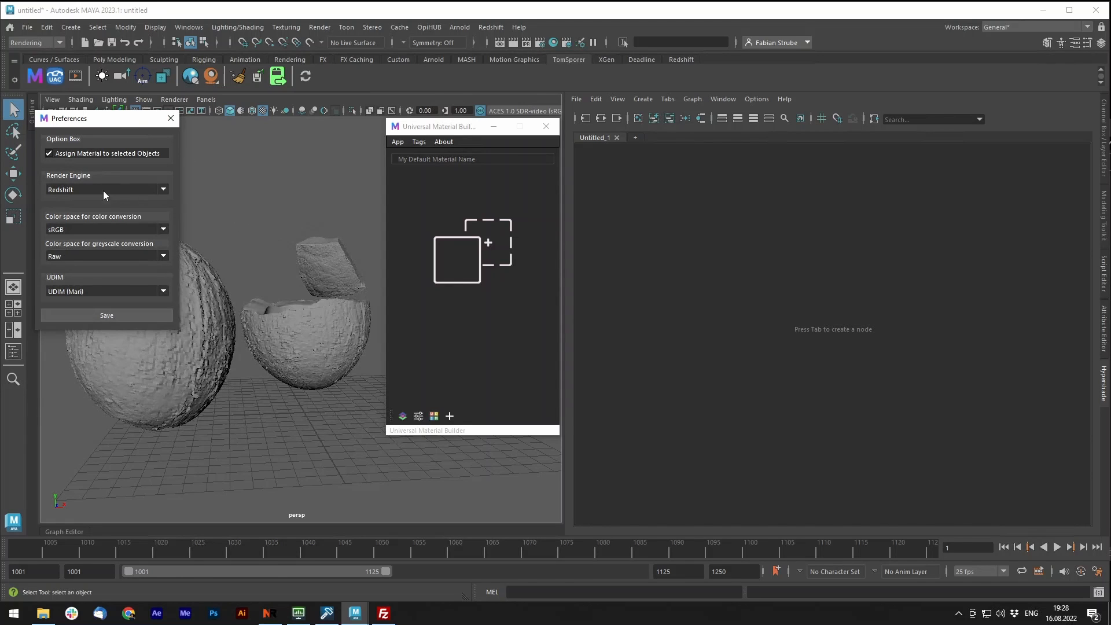
pyautogui.moveTo(159, 202)
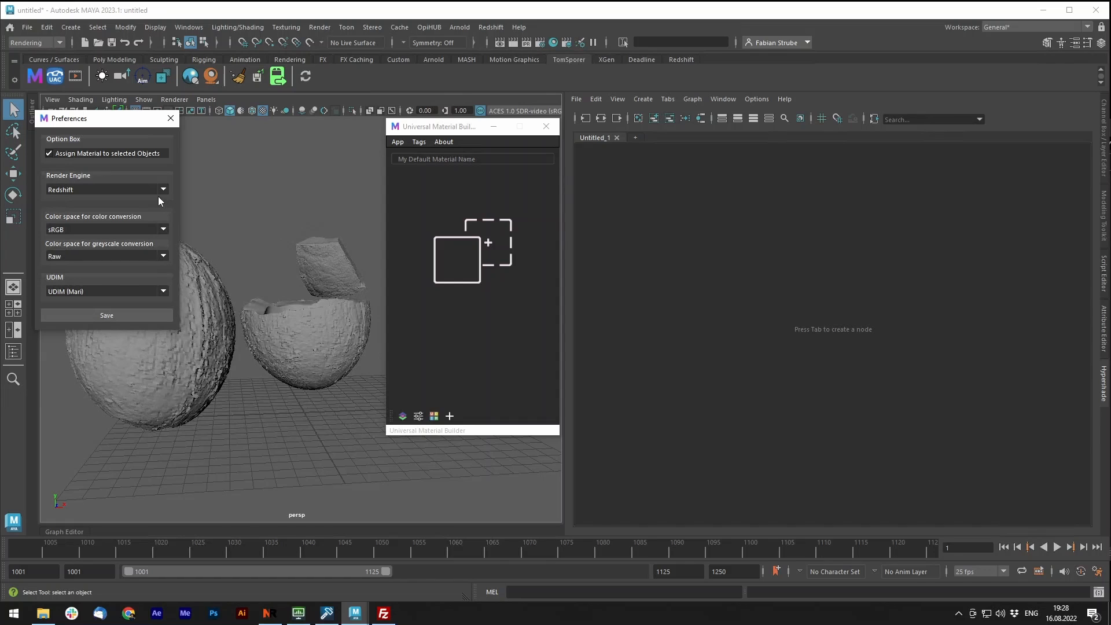
pyautogui.moveTo(131, 315)
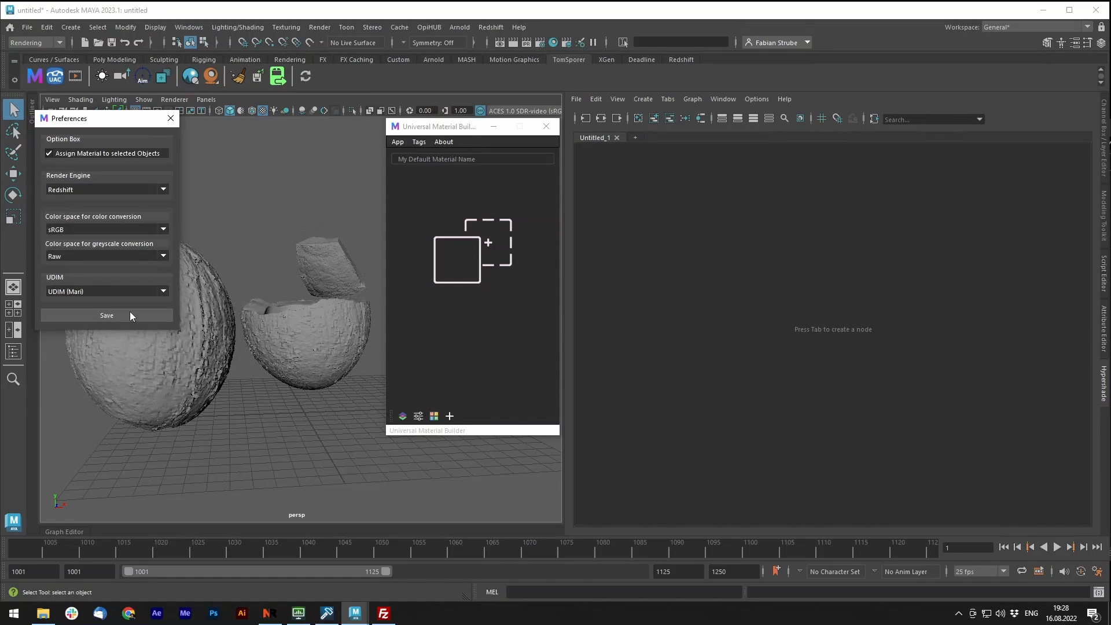
pyautogui.moveTo(96, 316)
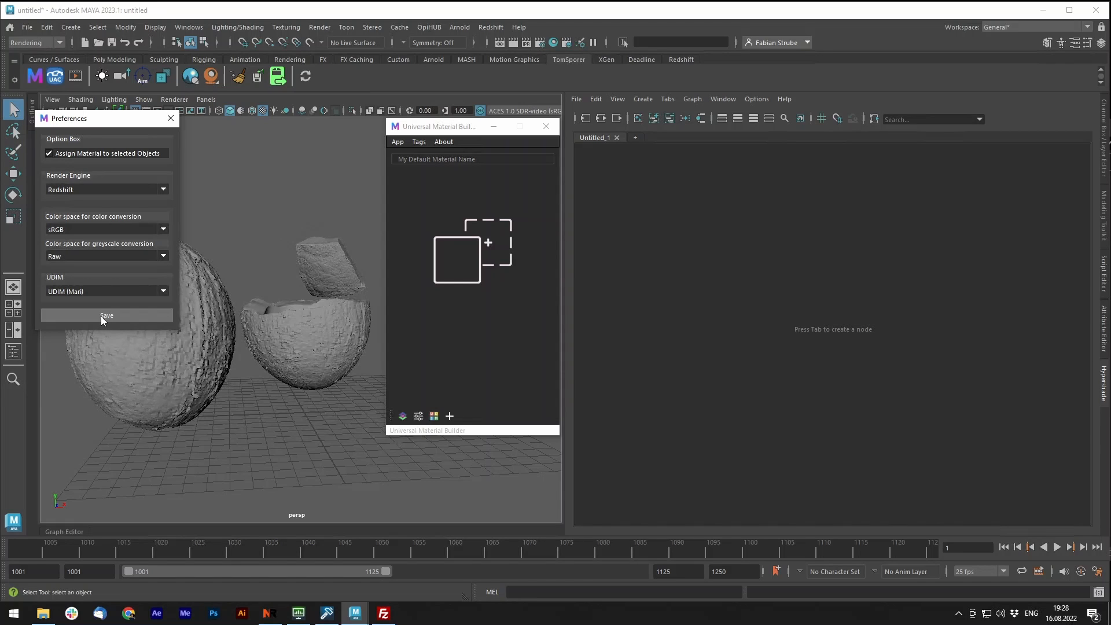
pyautogui.click(106, 315)
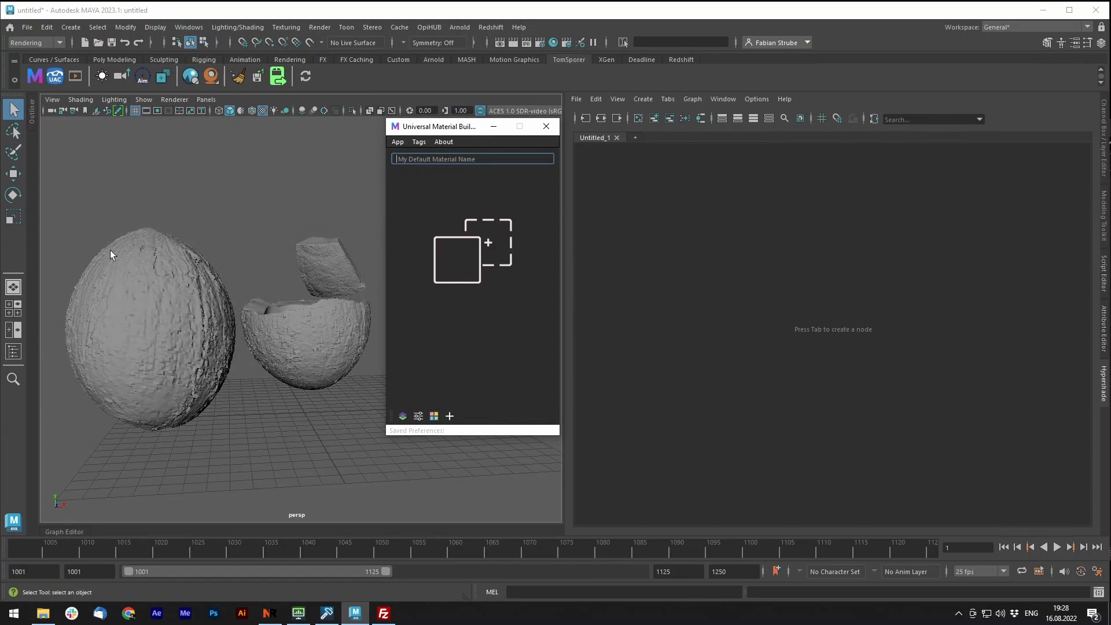
# Select the whole coconut and bring in its diffuse, normal and displacement textures from File Explorer.
pyautogui.click(149, 333)
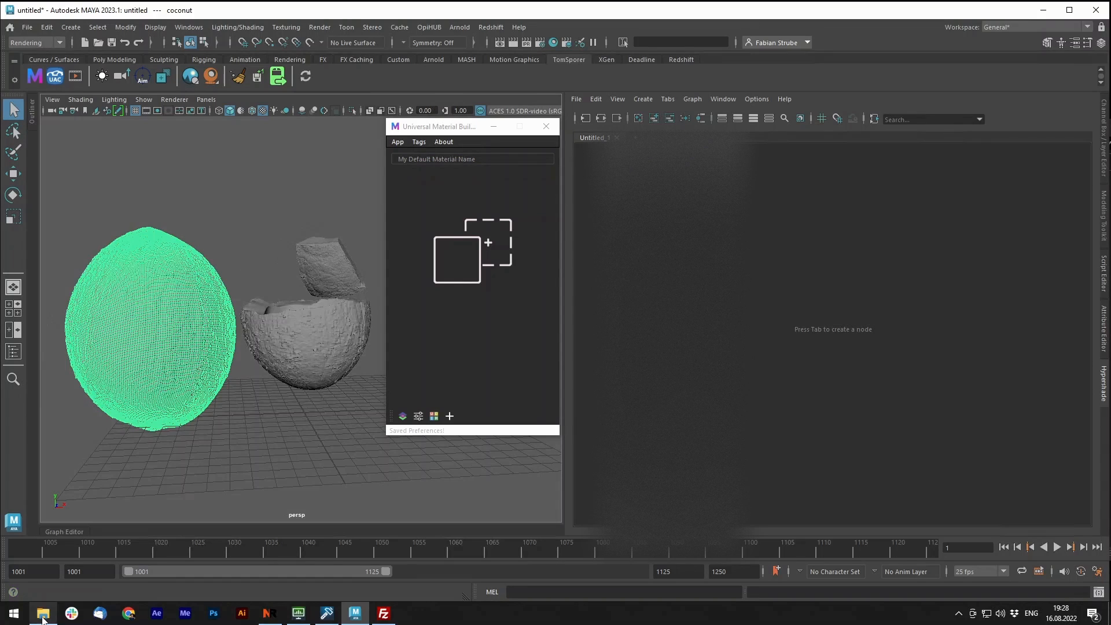
pyautogui.click(42, 614)
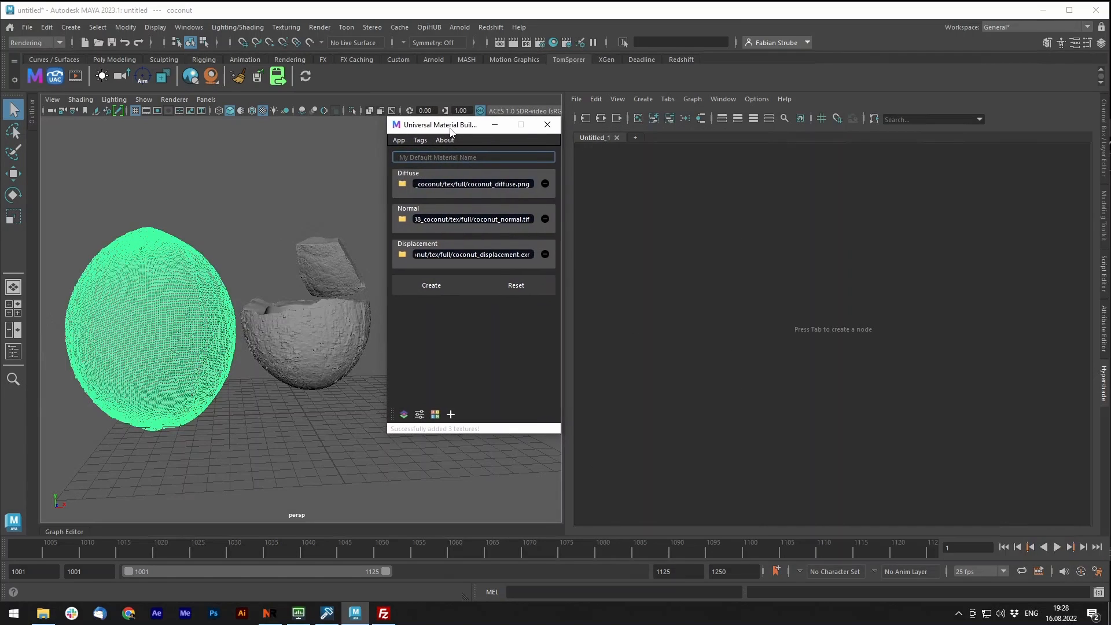
pyautogui.moveTo(496, 189)
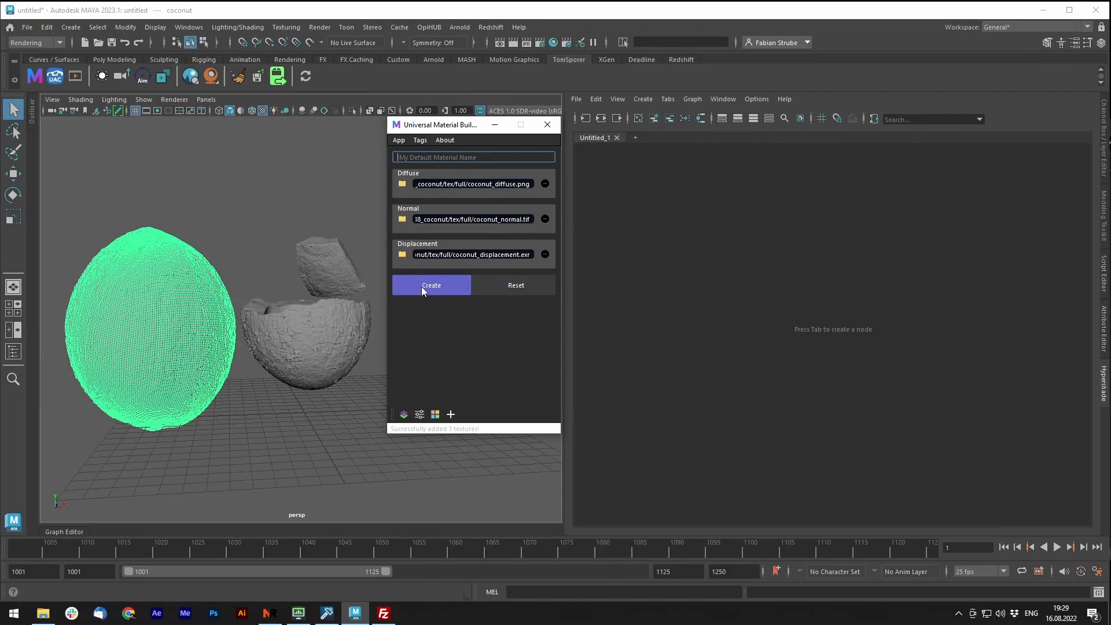
pyautogui.moveTo(407, 351)
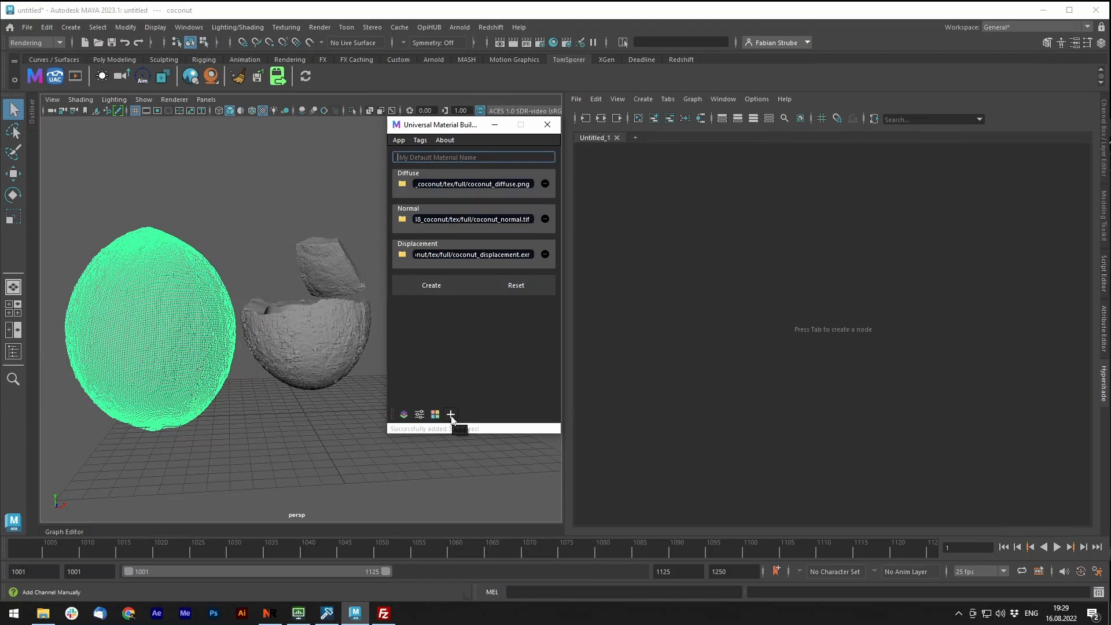
# Add a Roughness channel and load coconut_roughness.png into it.
pyautogui.click(451, 415)
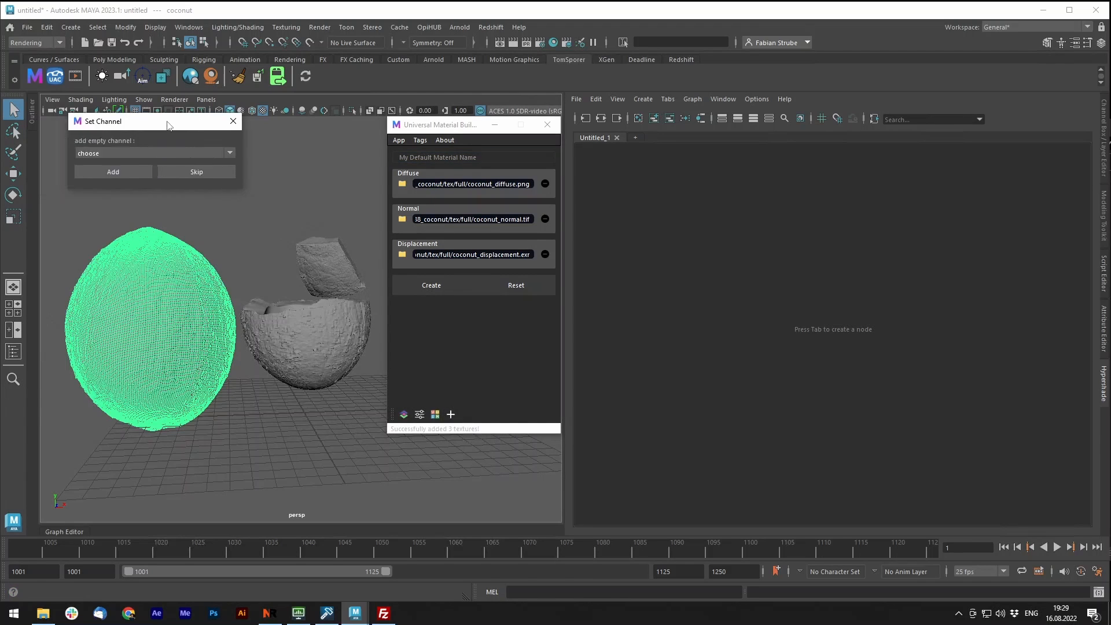
pyautogui.moveTo(120, 121); pyautogui.dragTo(209, 122)
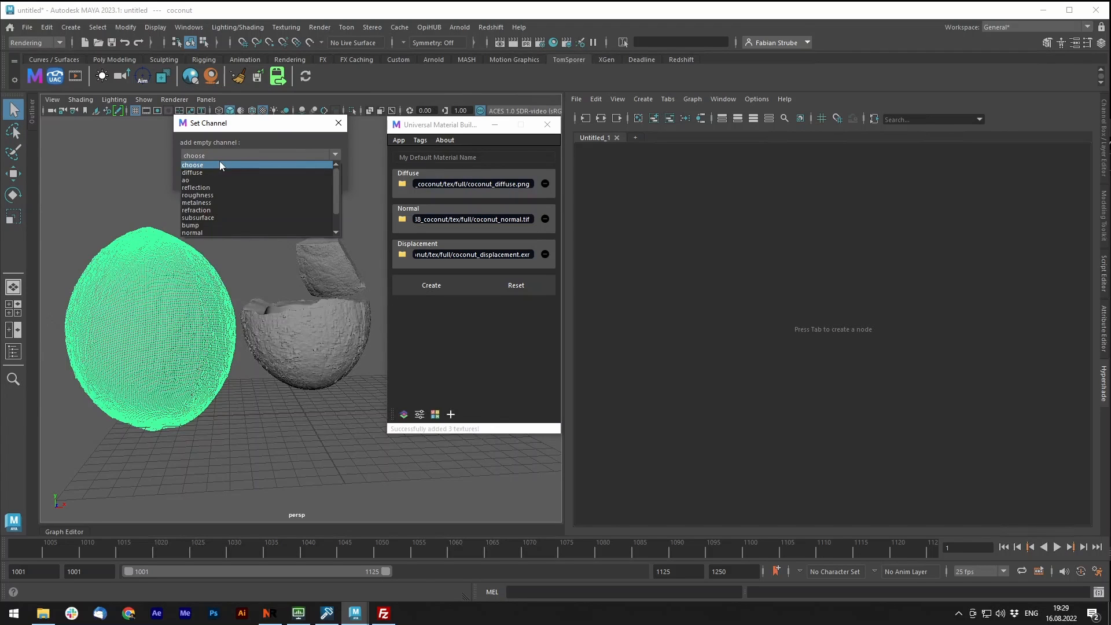
pyautogui.click(197, 195)
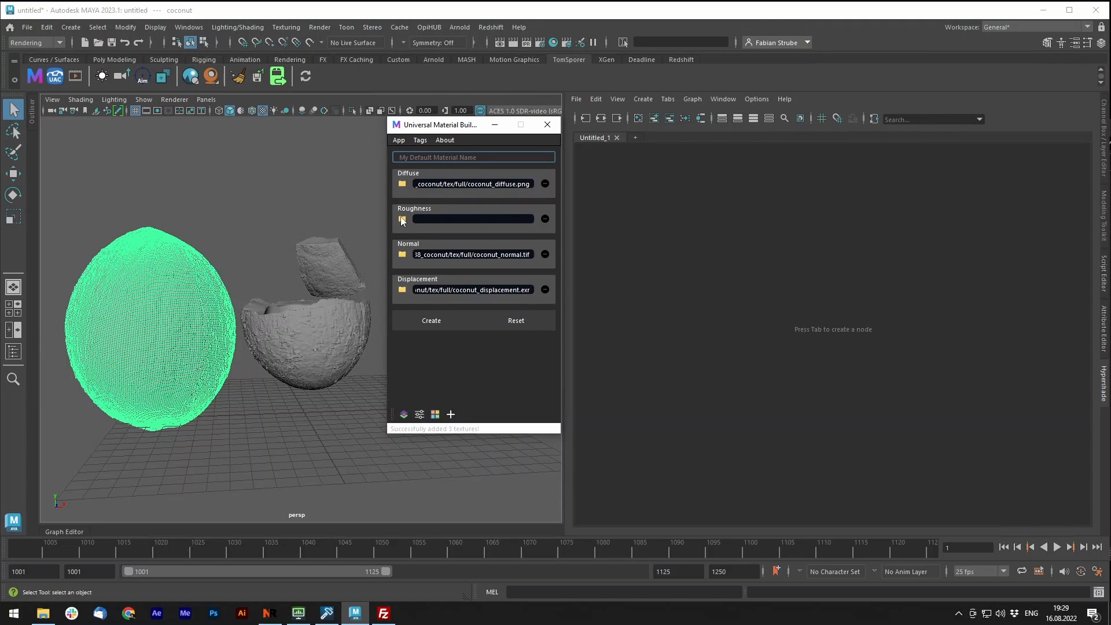
pyautogui.moveTo(496, 218)
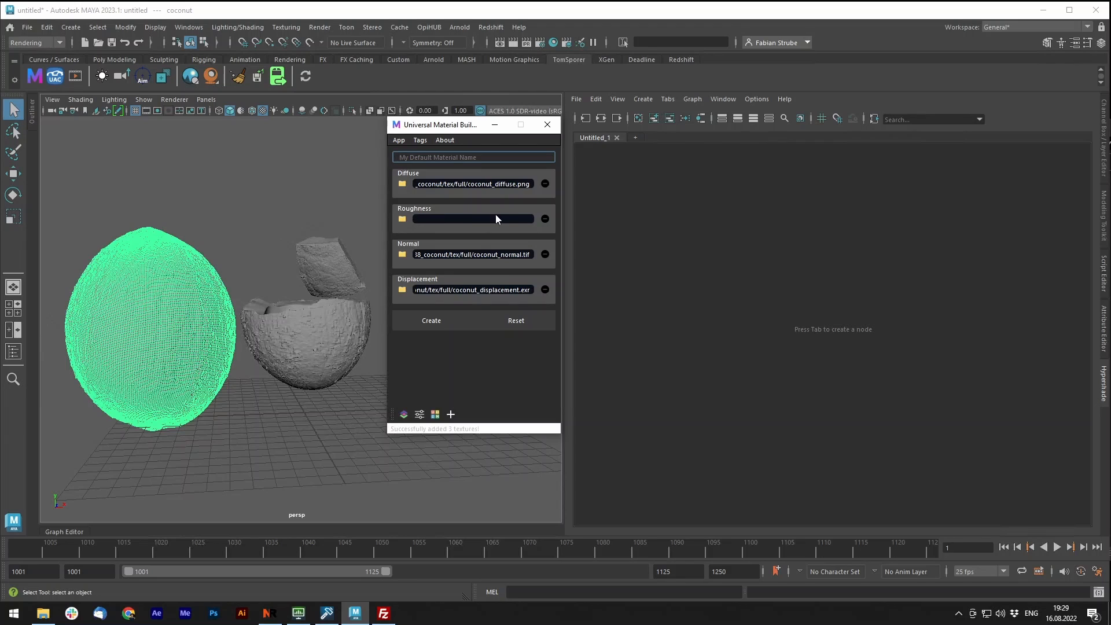
pyautogui.moveTo(555, 225)
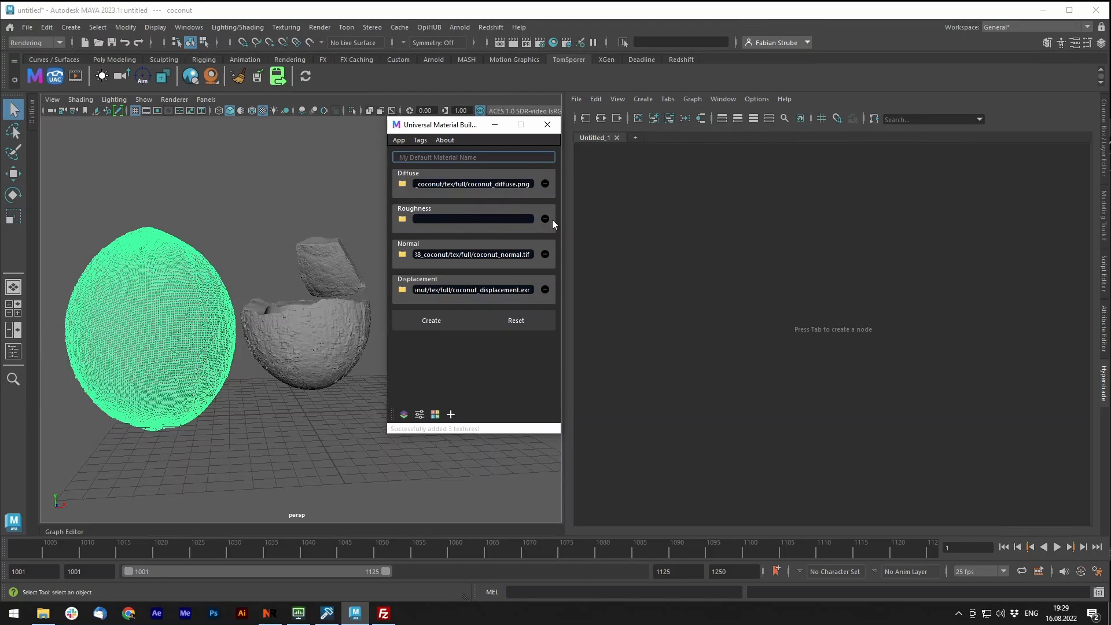
pyautogui.click(544, 219)
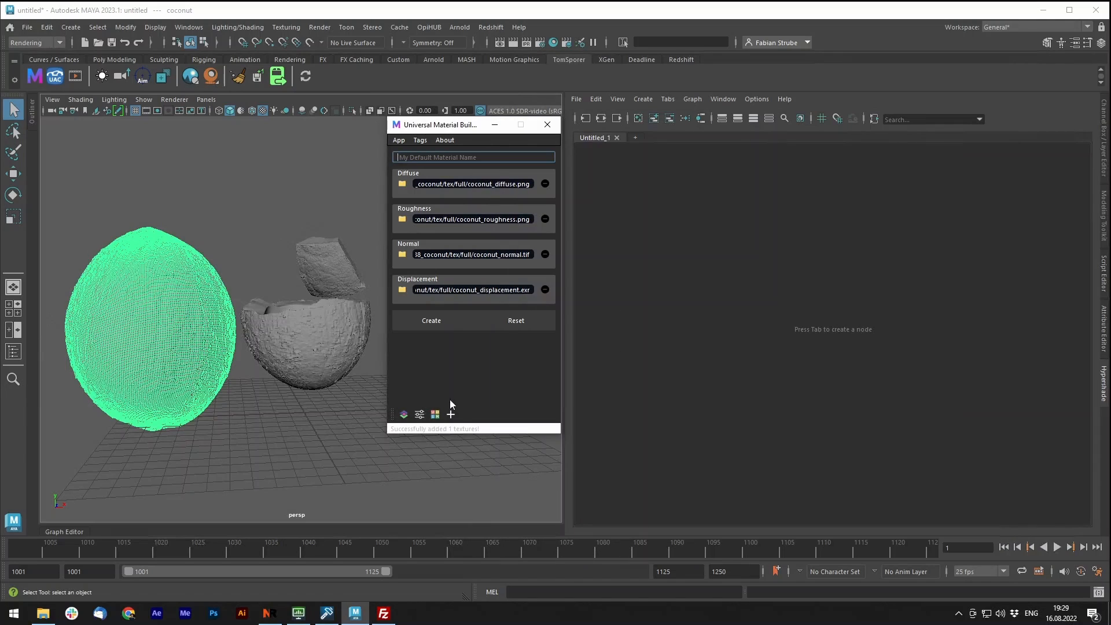
pyautogui.moveTo(435, 338)
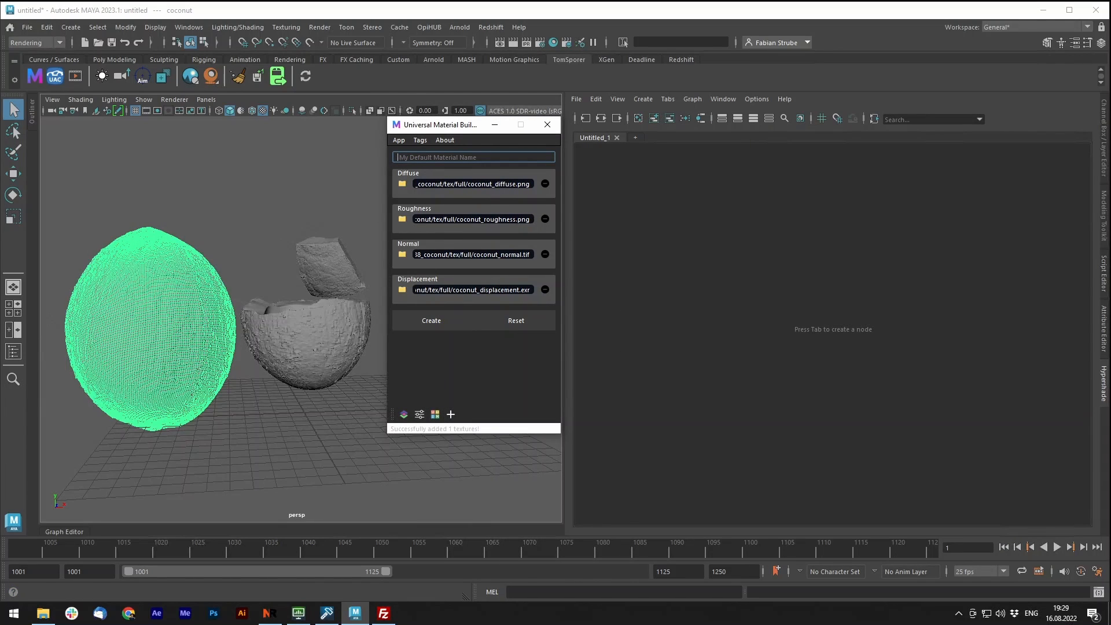
# Name the material coconutFullMaterial and create it from the four loaded textures.
pyautogui.write('coconutF')
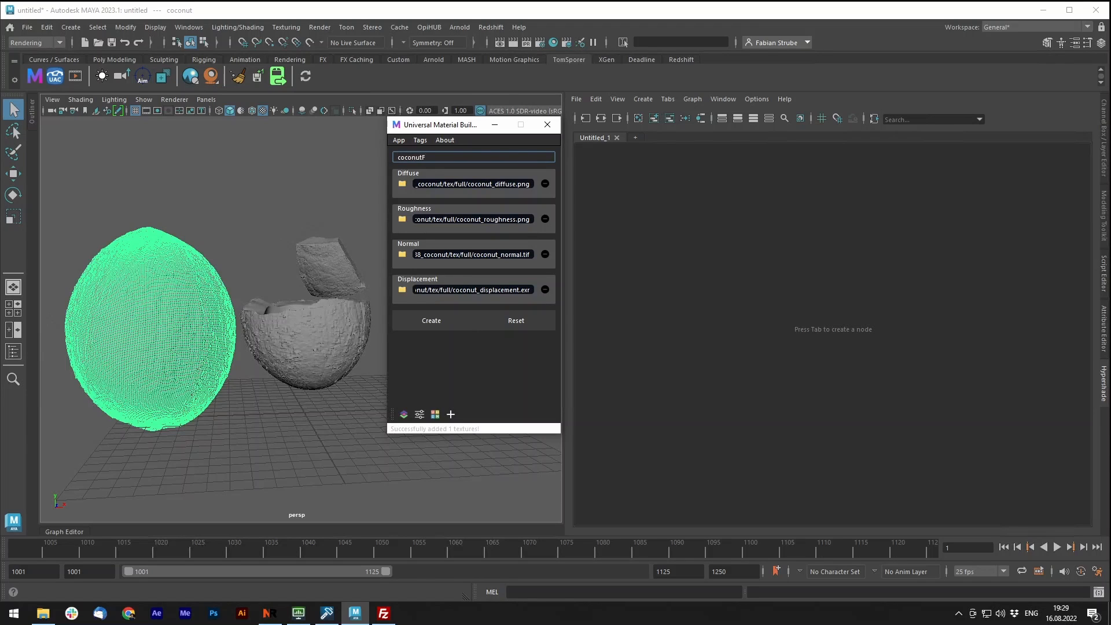
pyautogui.write('ull')
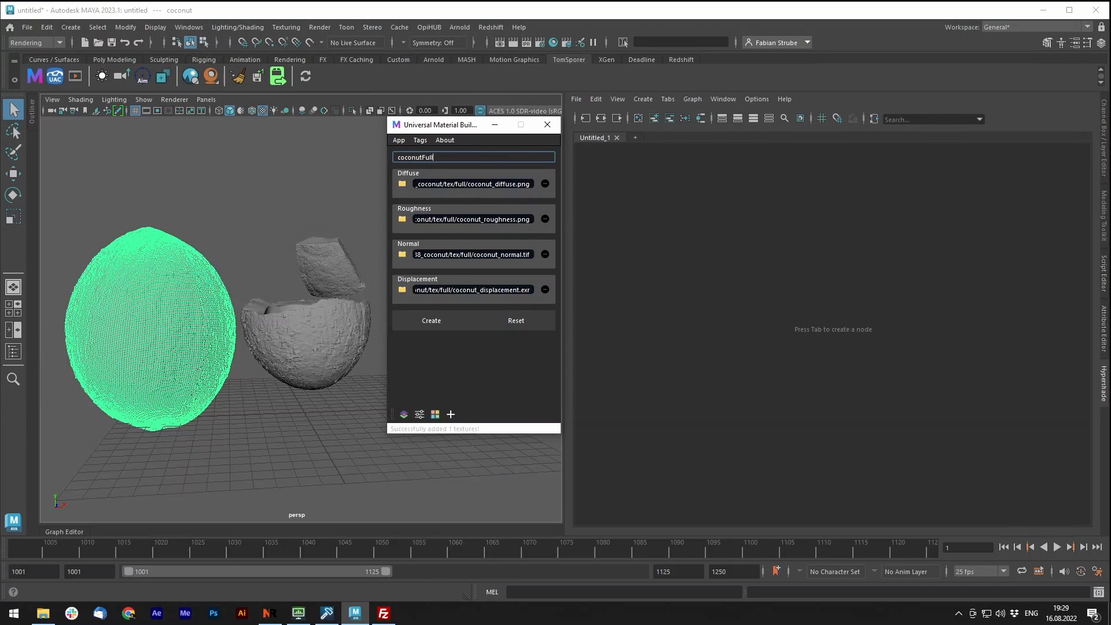
pyautogui.write('Material')
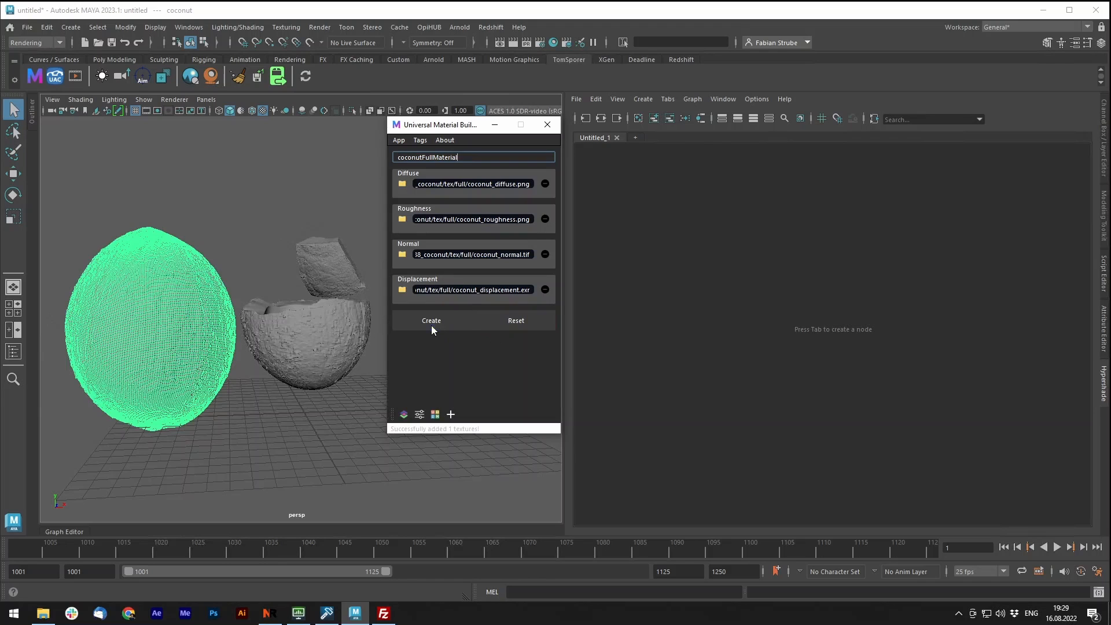
pyautogui.click(430, 320)
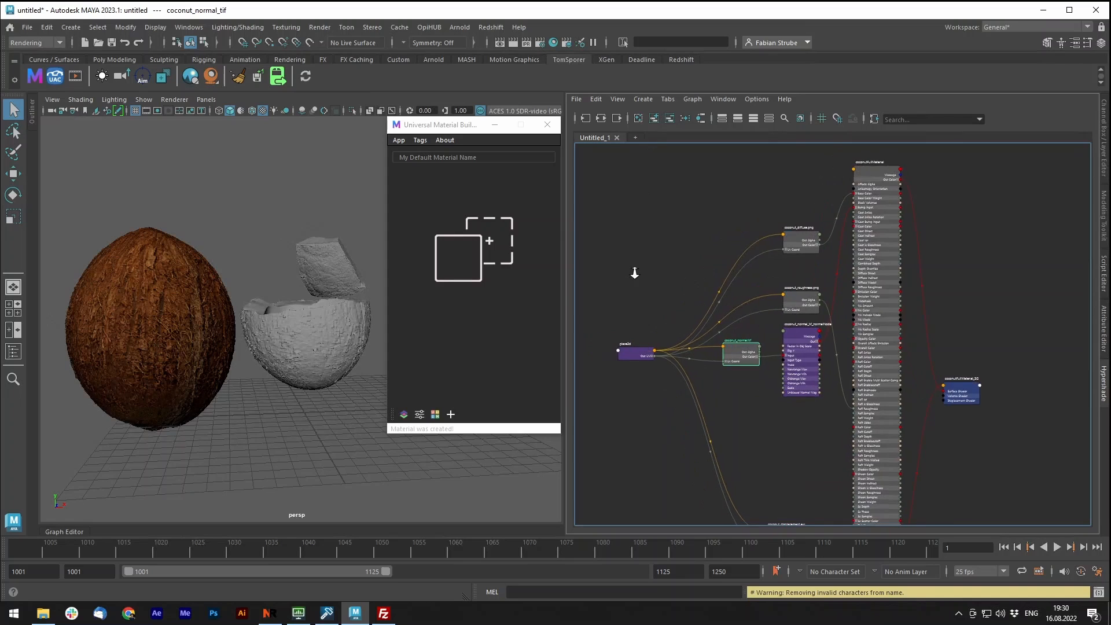
# Wire coconut_diffuse_1.outColor into coconutFullMaterial's coat colour in the Hypershade.
pyautogui.click(43, 613)
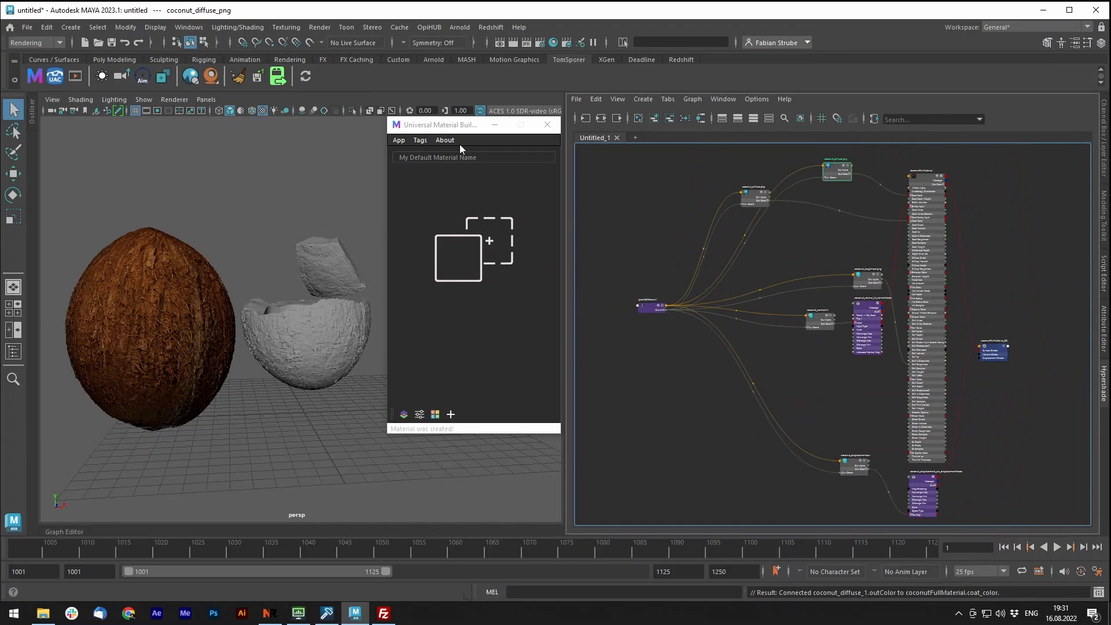
pyautogui.moveTo(430, 371)
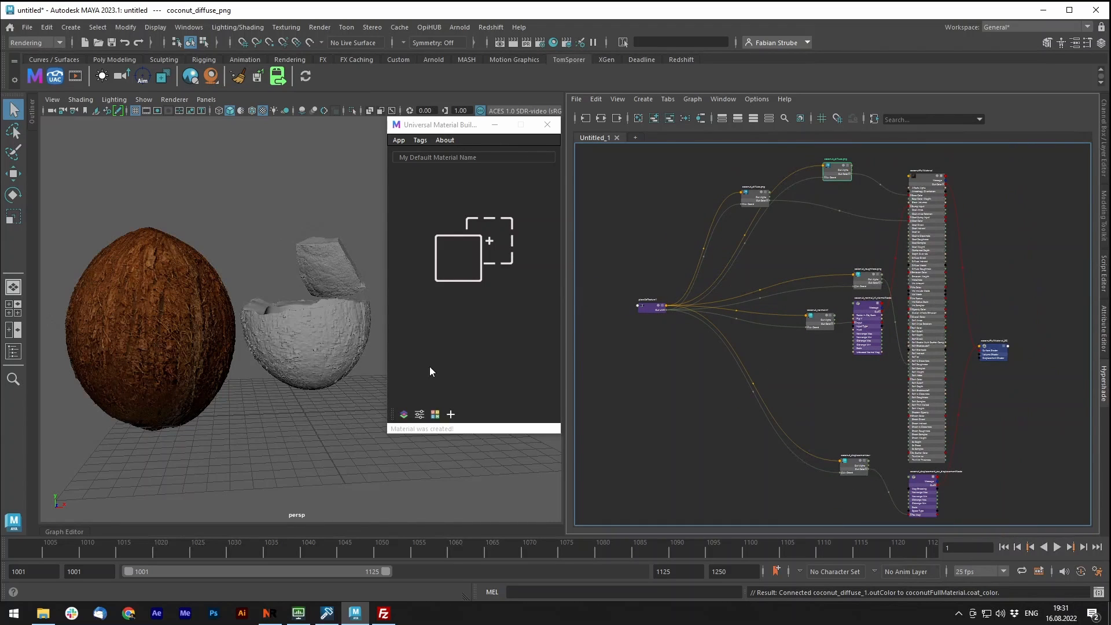
pyautogui.moveTo(419, 414)
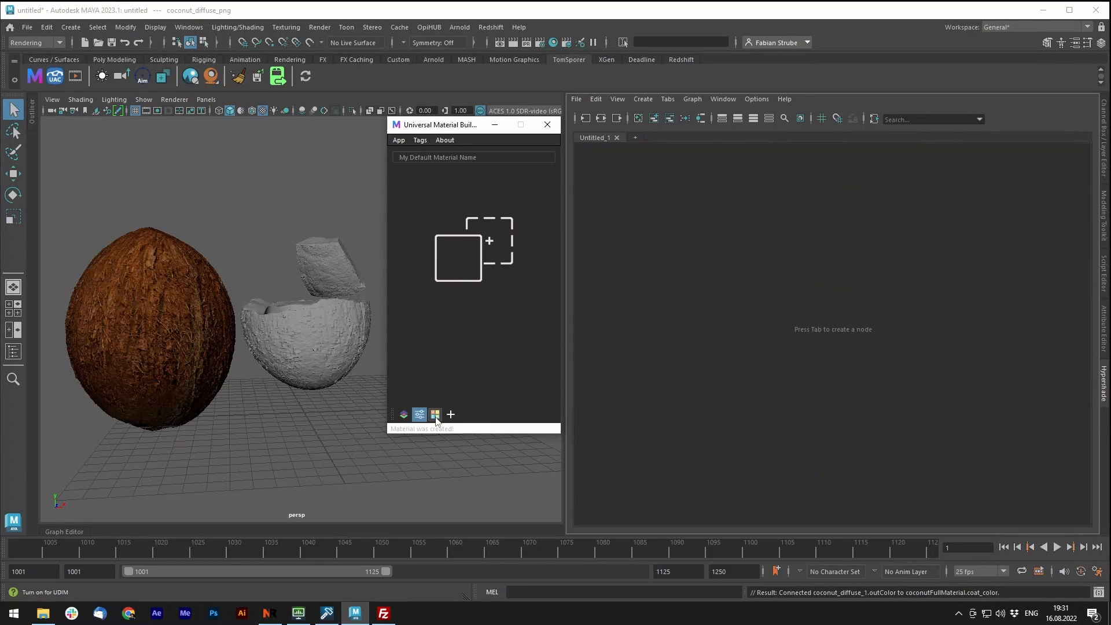
pyautogui.moveTo(420, 414)
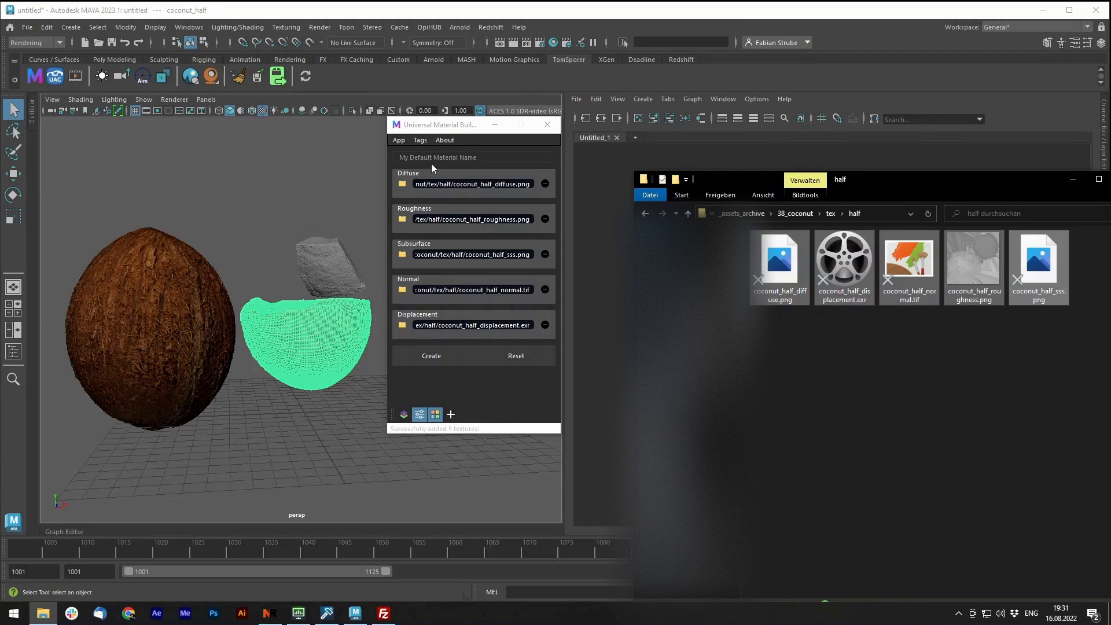
# Name the half coconut's material CoconutHalfMaterial and create it from its five textures.
pyautogui.write('CoconutHalfMaterial')
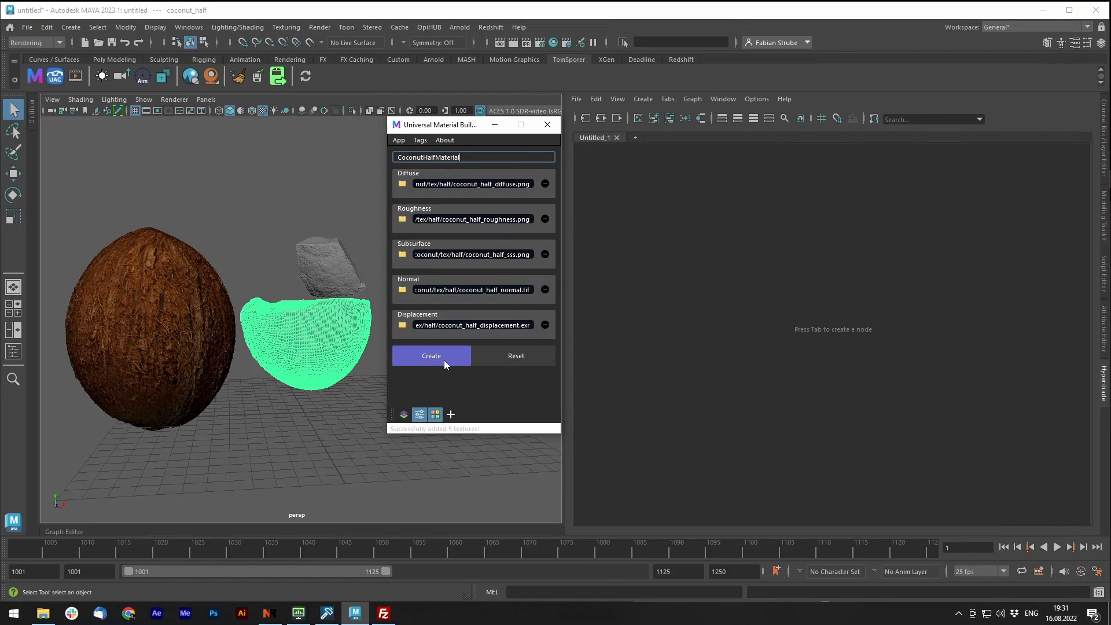
pyautogui.click(430, 356)
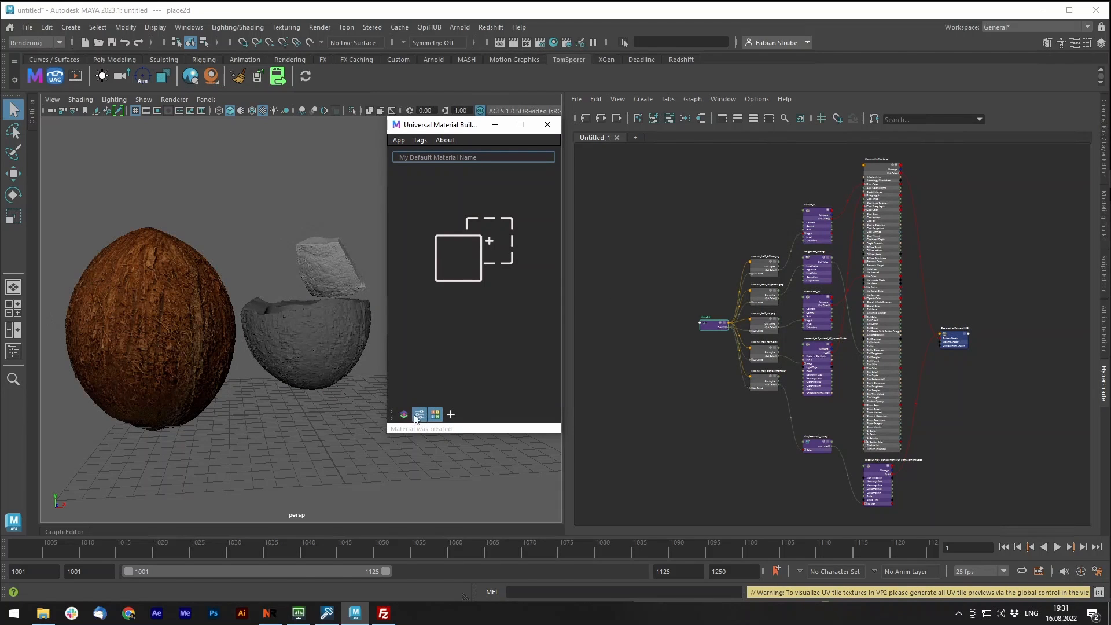
pyautogui.moveTo(824, 211)
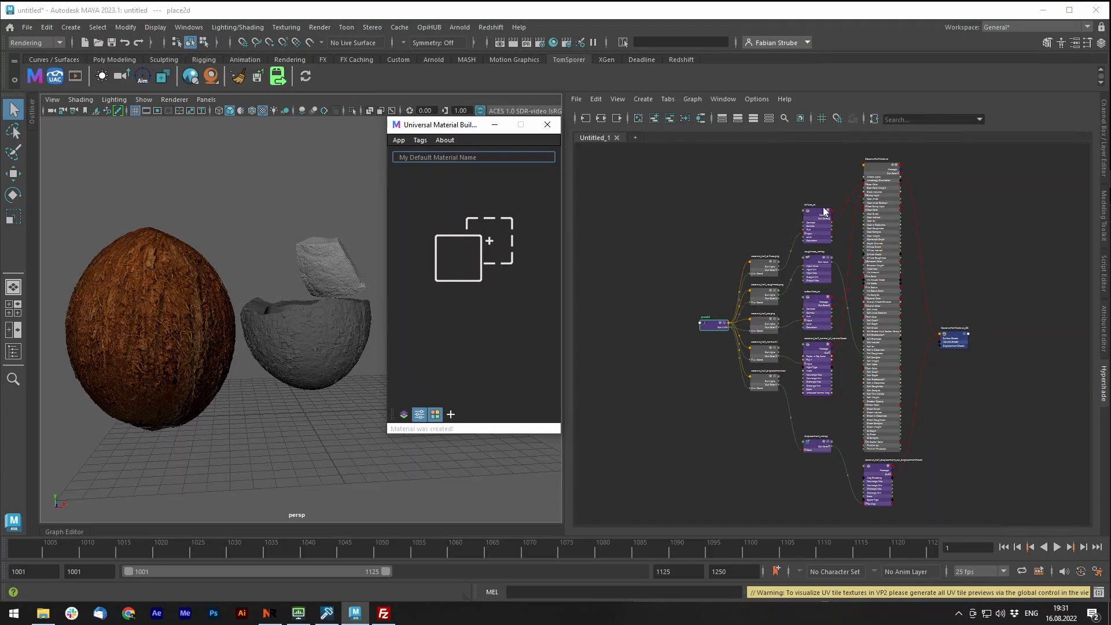
pyautogui.moveTo(775, 321)
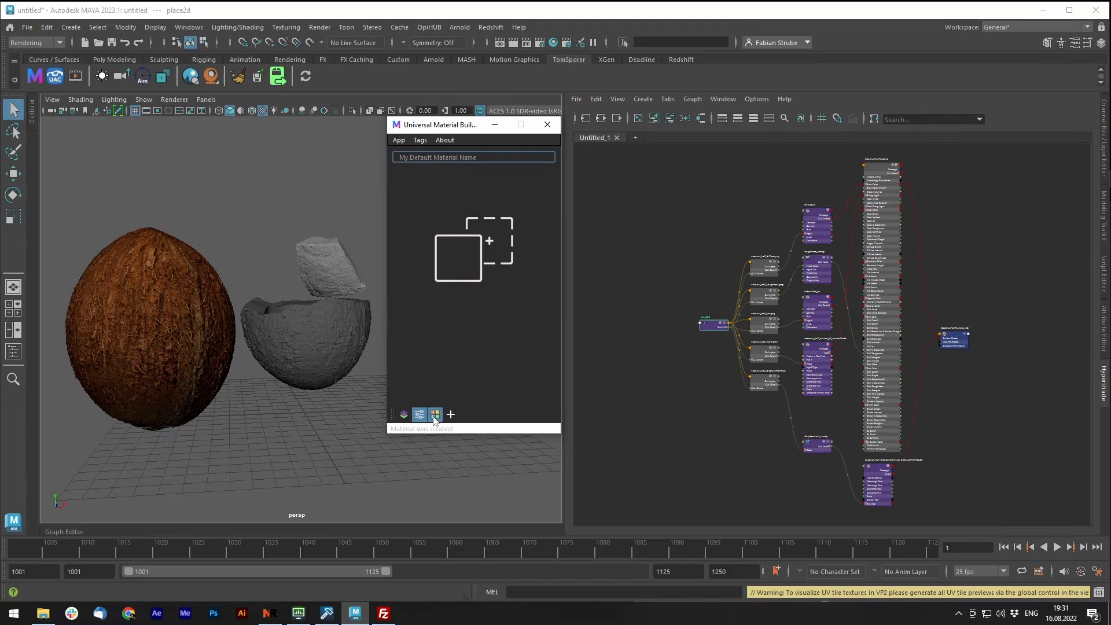
pyautogui.moveTo(472, 400)
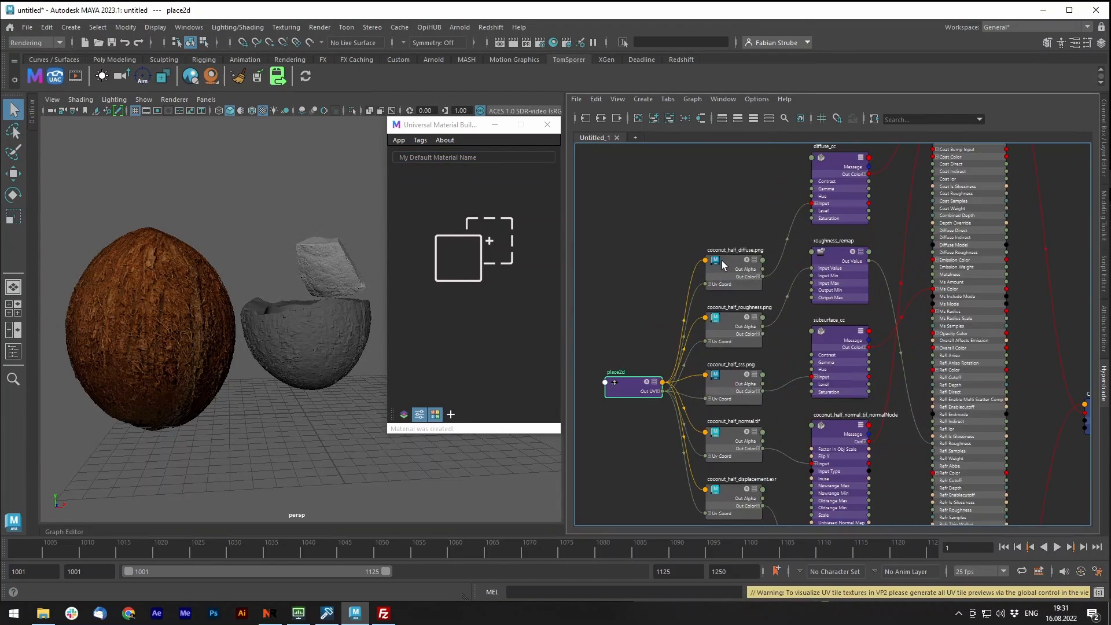
# Inspect the coconut_half_diffuse.png node, confirming Mari UDIM tiling with one tile found.
pyautogui.click(735, 267)
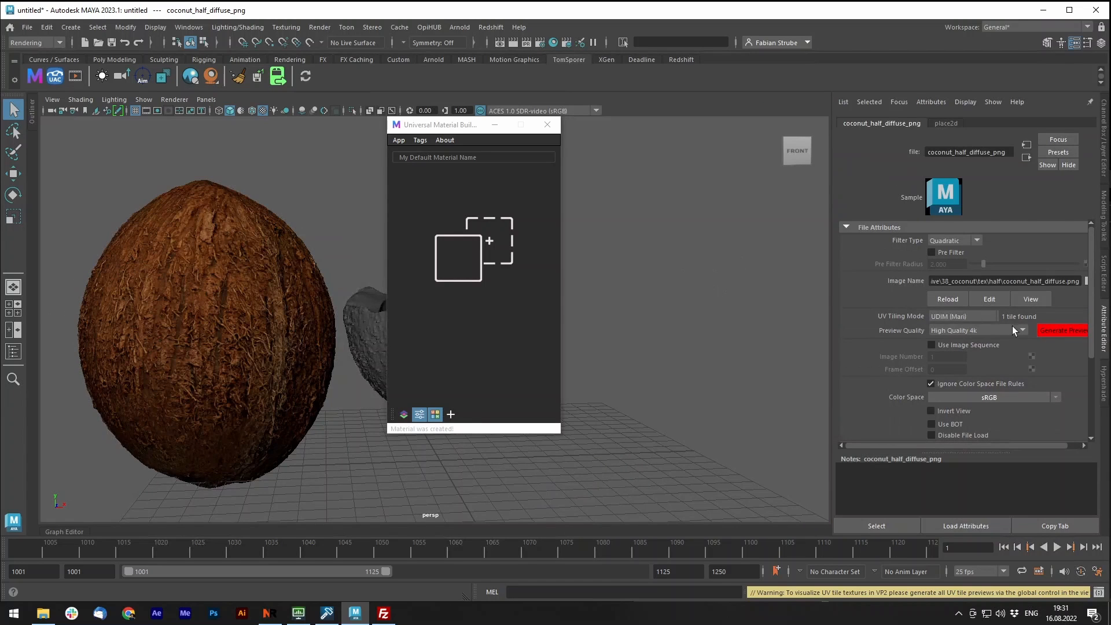
pyautogui.moveTo(950, 333)
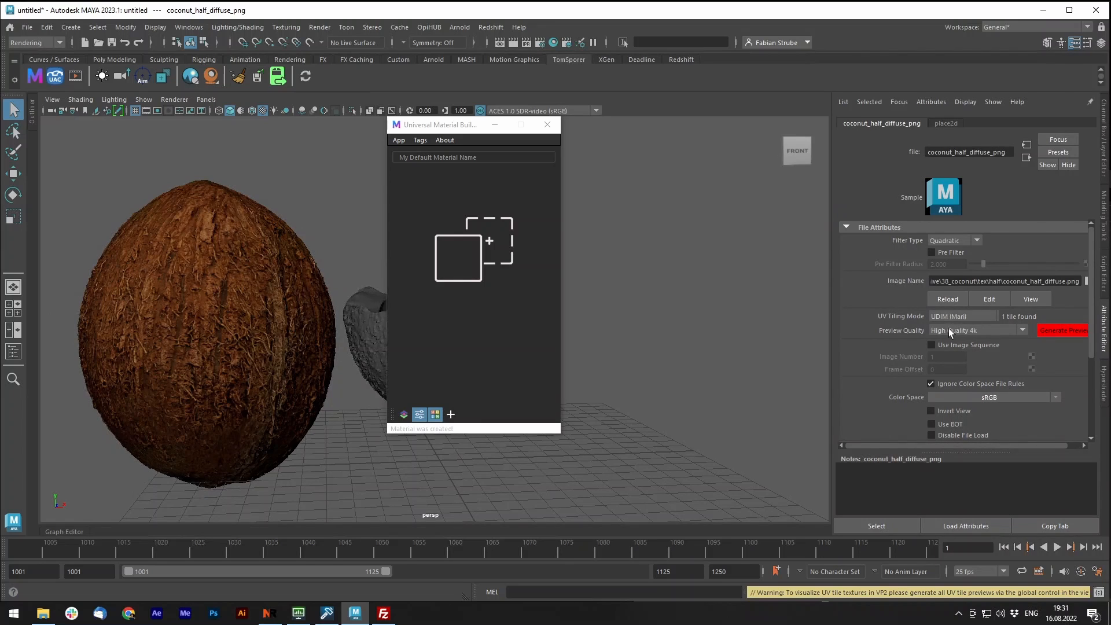
pyautogui.moveTo(406, 240)
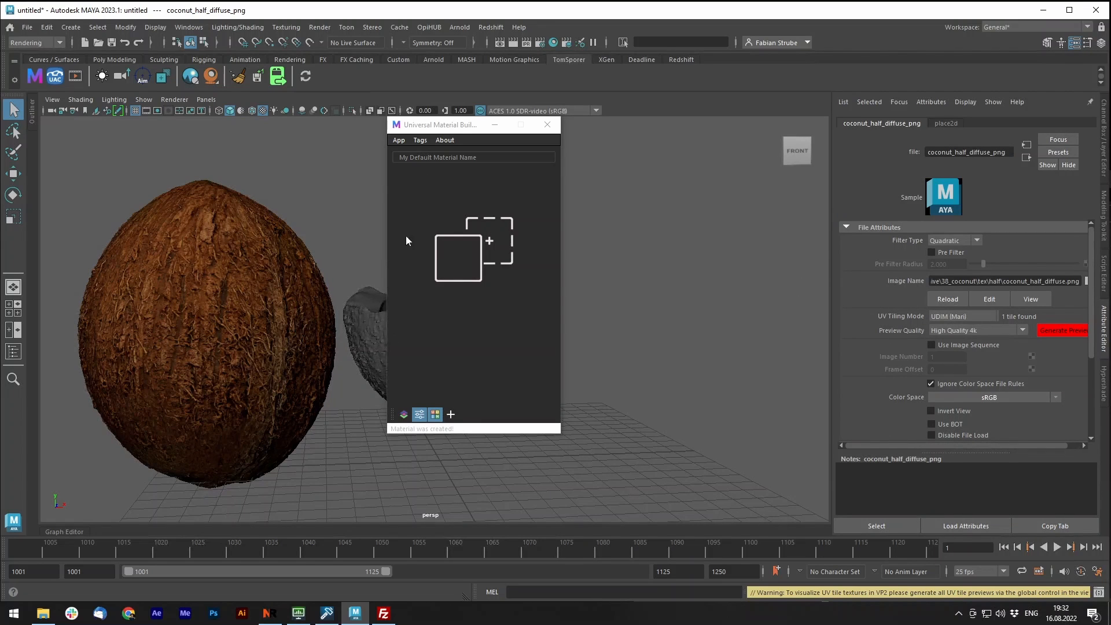
pyautogui.moveTo(423, 533)
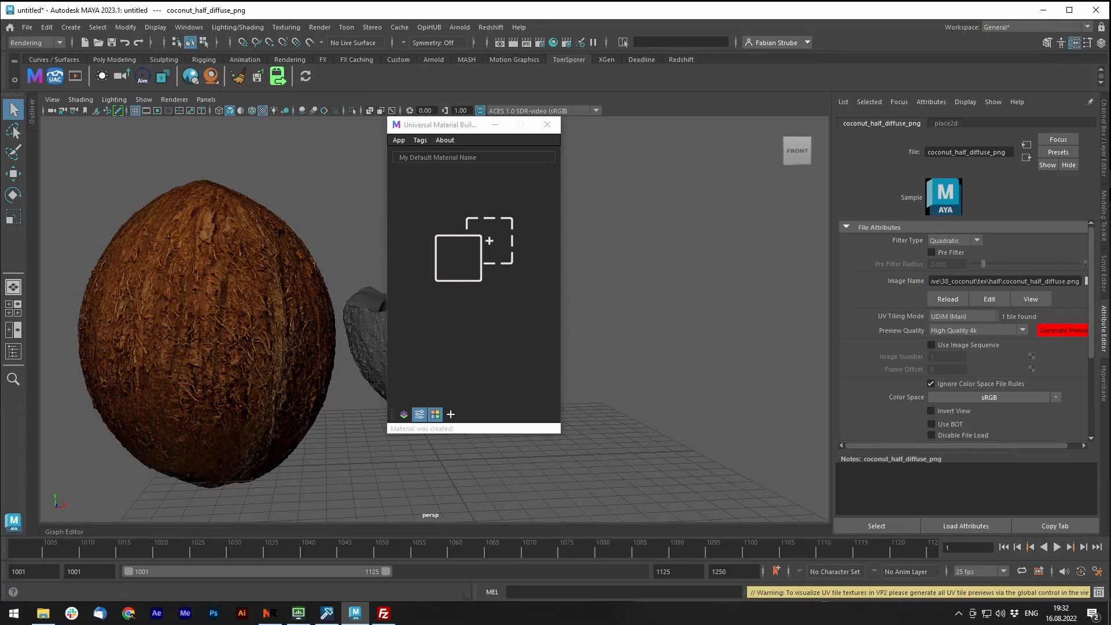
# Close the open list, browse to 38_coconut/tex/chunk and load the chunk's five textures.
pyautogui.click(398, 139)
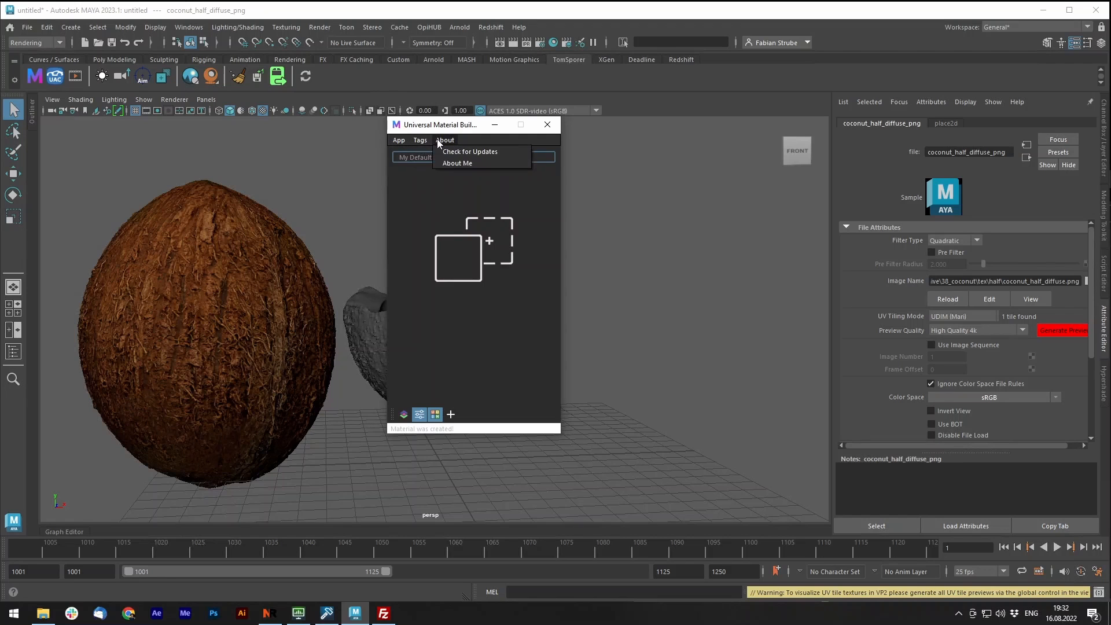
pyautogui.click(421, 140)
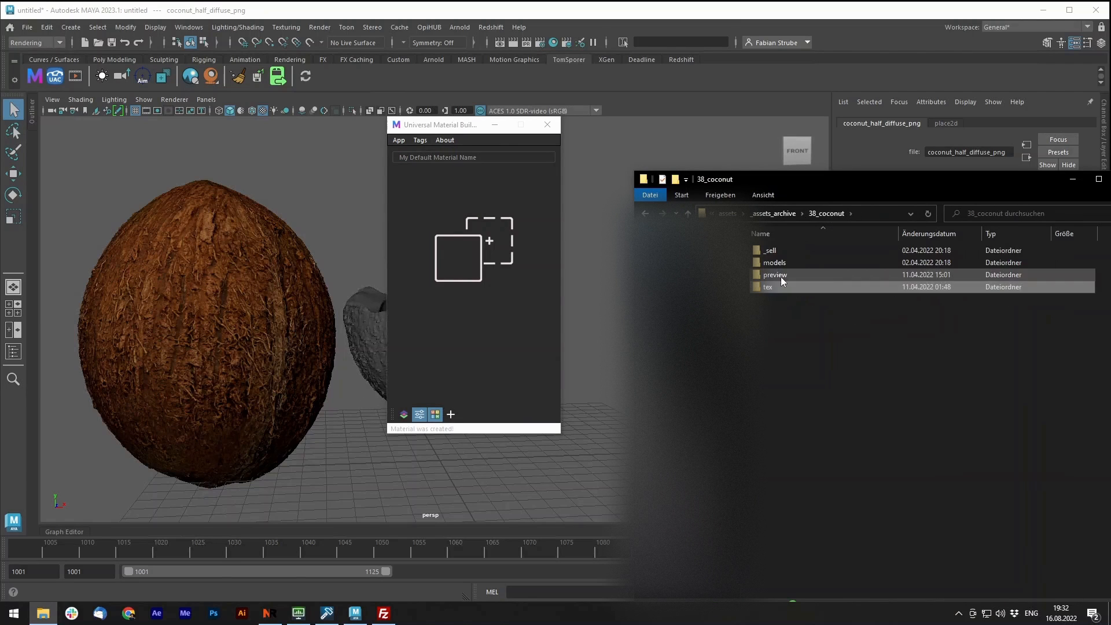
pyautogui.doubleClick(767, 286)
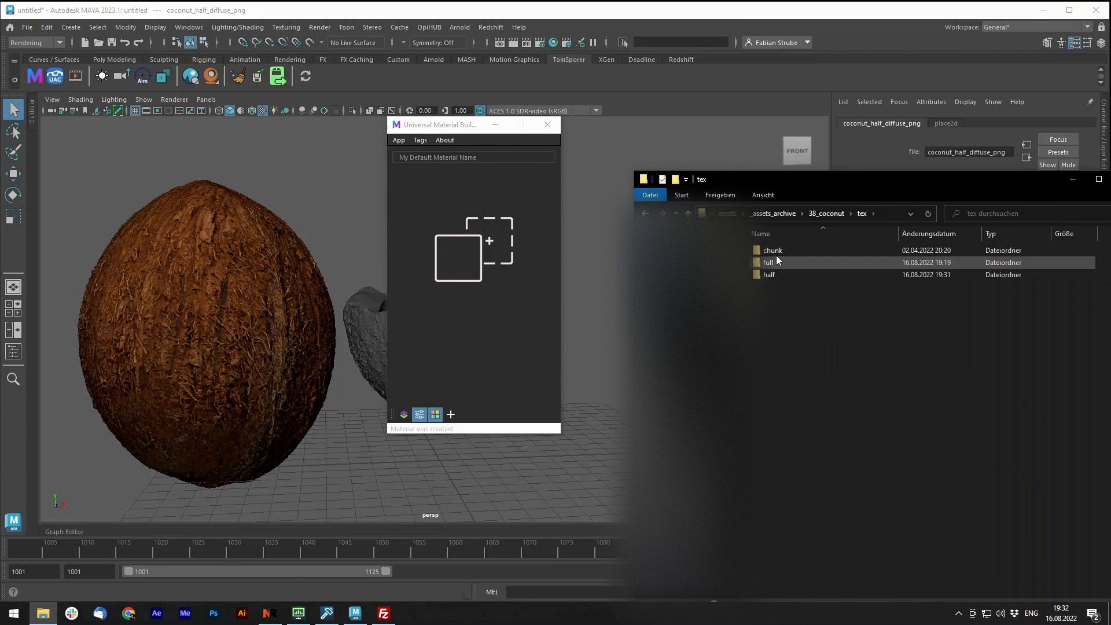
pyautogui.doubleClick(771, 249)
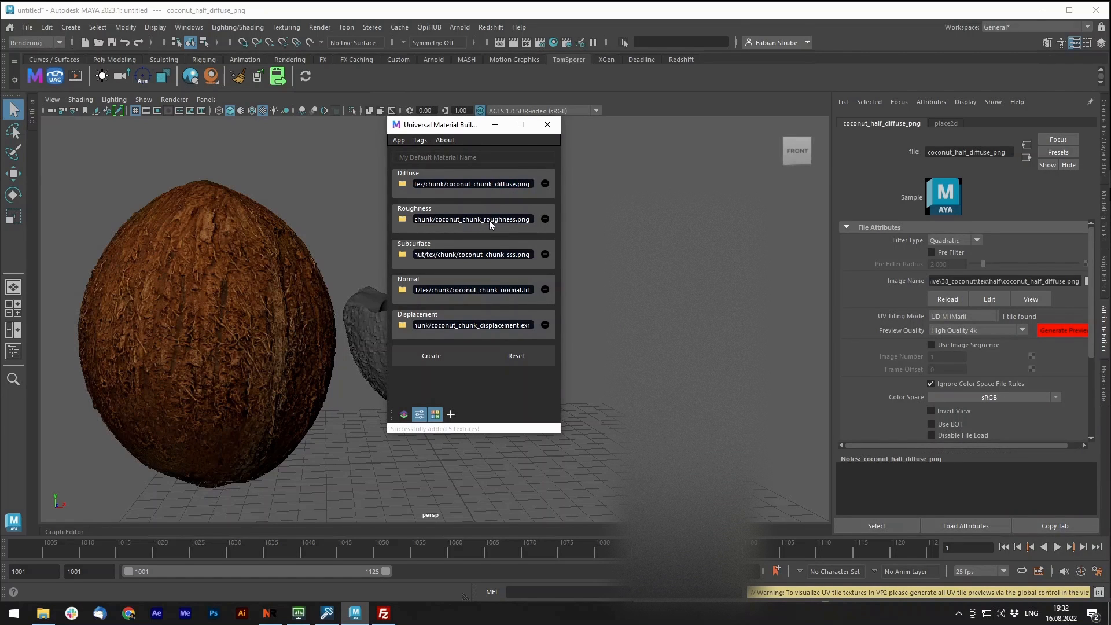
pyautogui.click(420, 139)
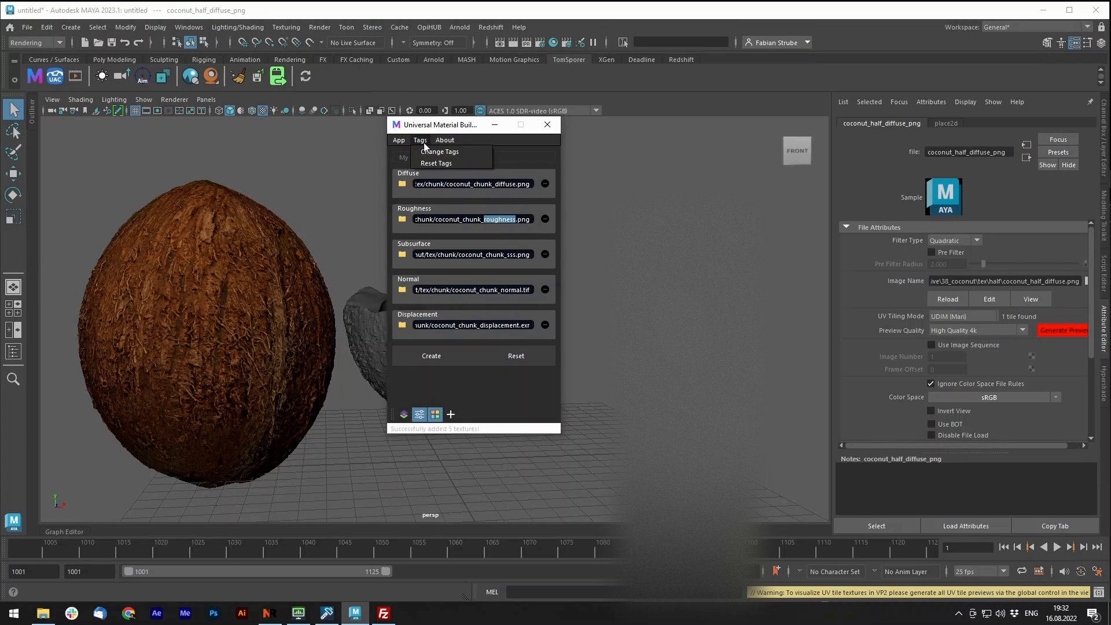
# Append 'hello' to the Roughness tags after roughness, ruff, gloss, glossiness and save.
pyautogui.click(439, 151)
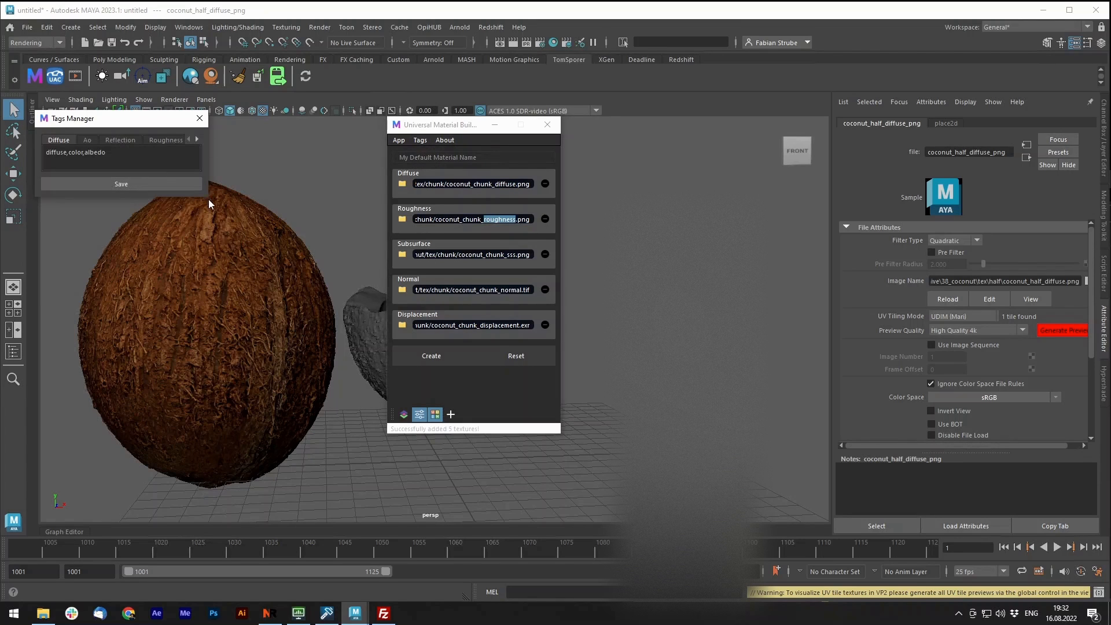
pyautogui.click(161, 139)
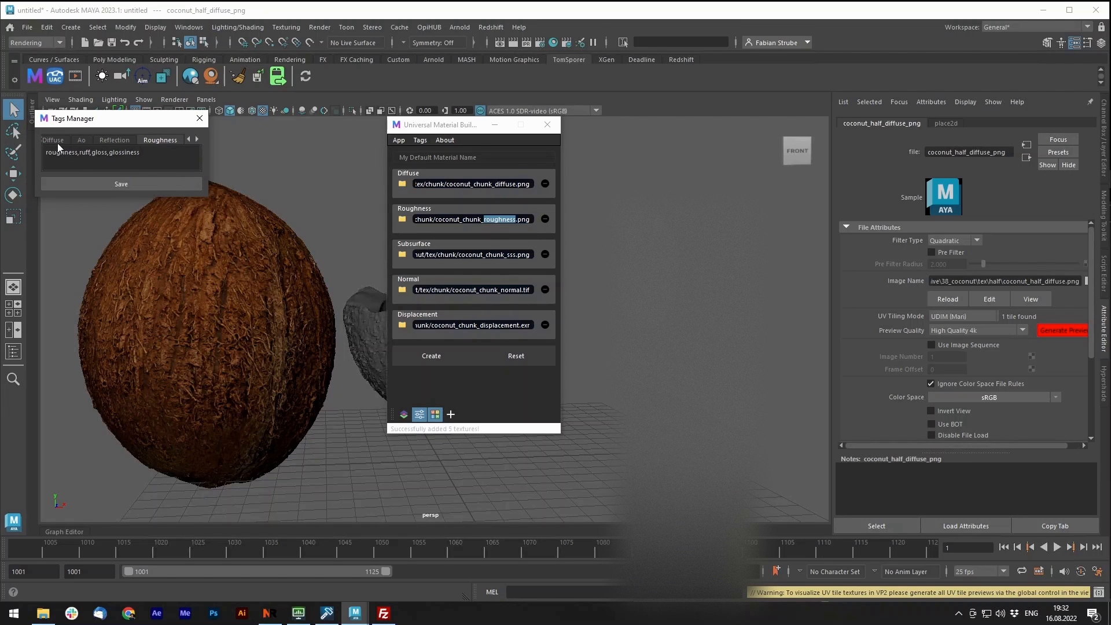
pyautogui.moveTo(85, 117); pyautogui.dragTo(115, 118)
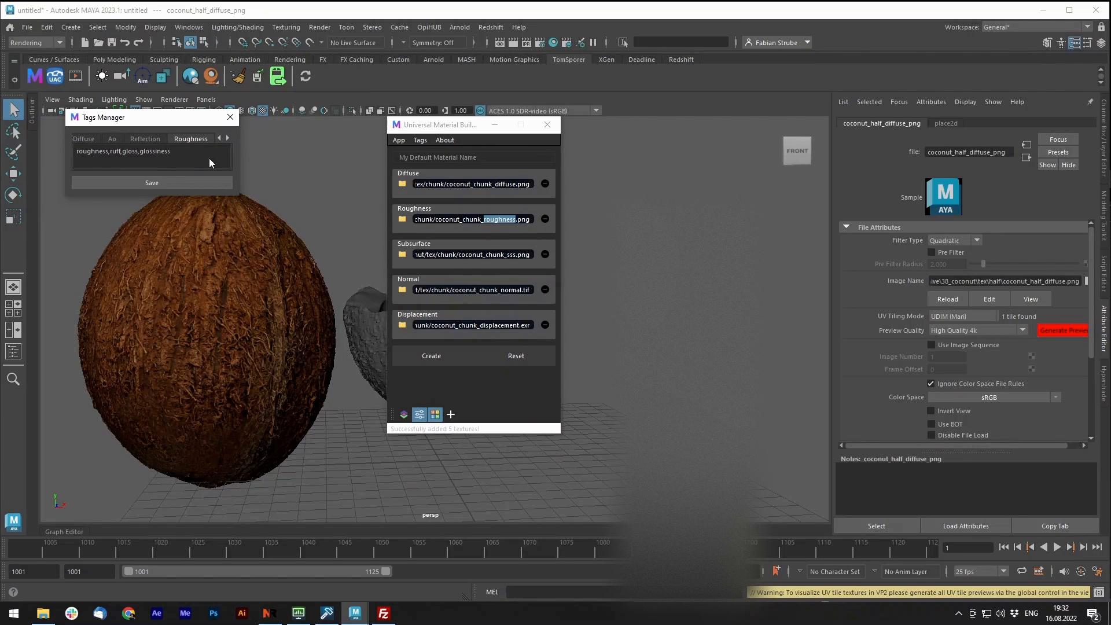
pyautogui.click(151, 151)
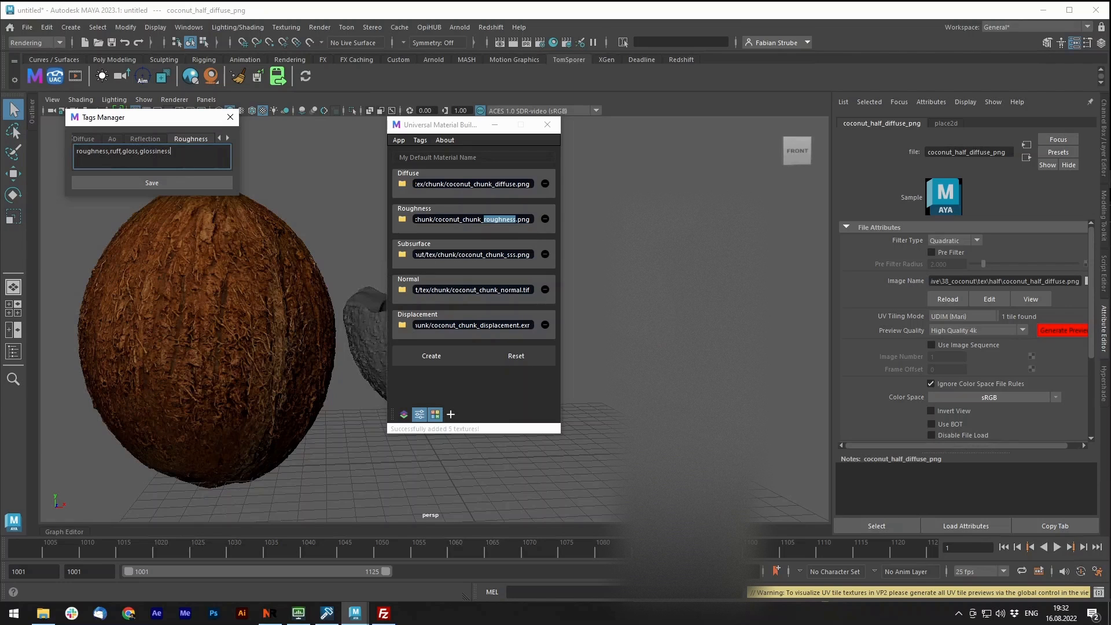
pyautogui.write(',')
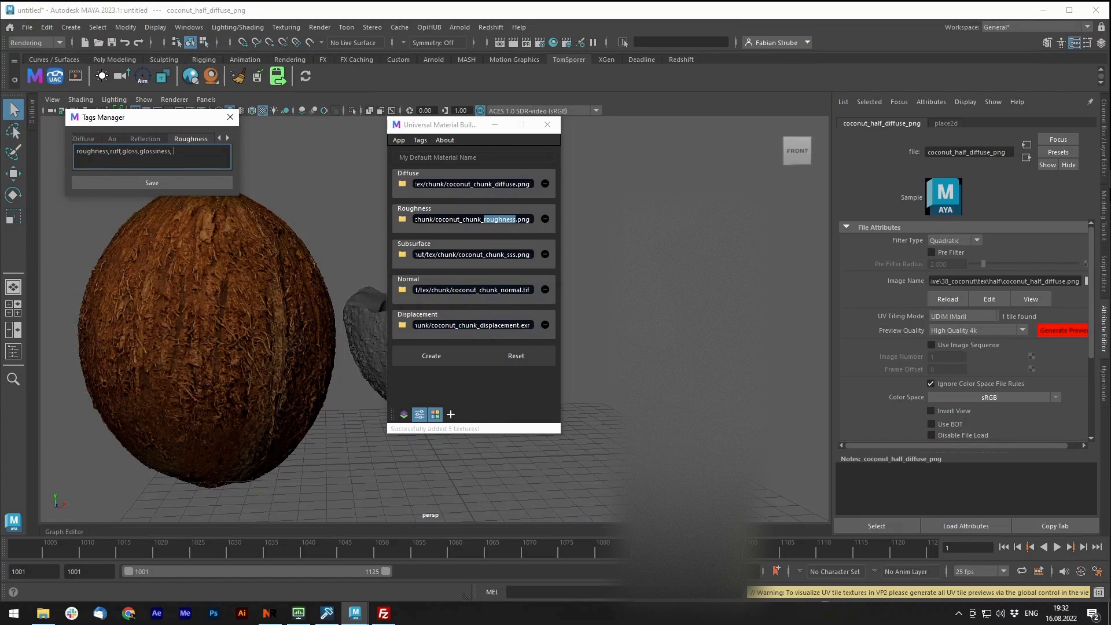
pyautogui.write('hello')
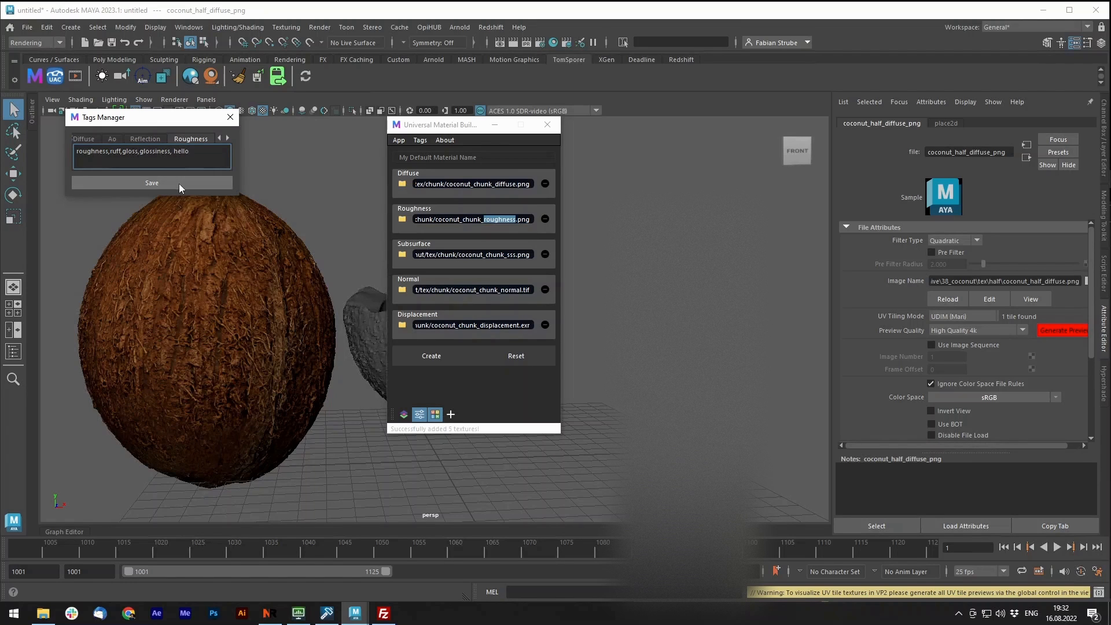
pyautogui.click(151, 183)
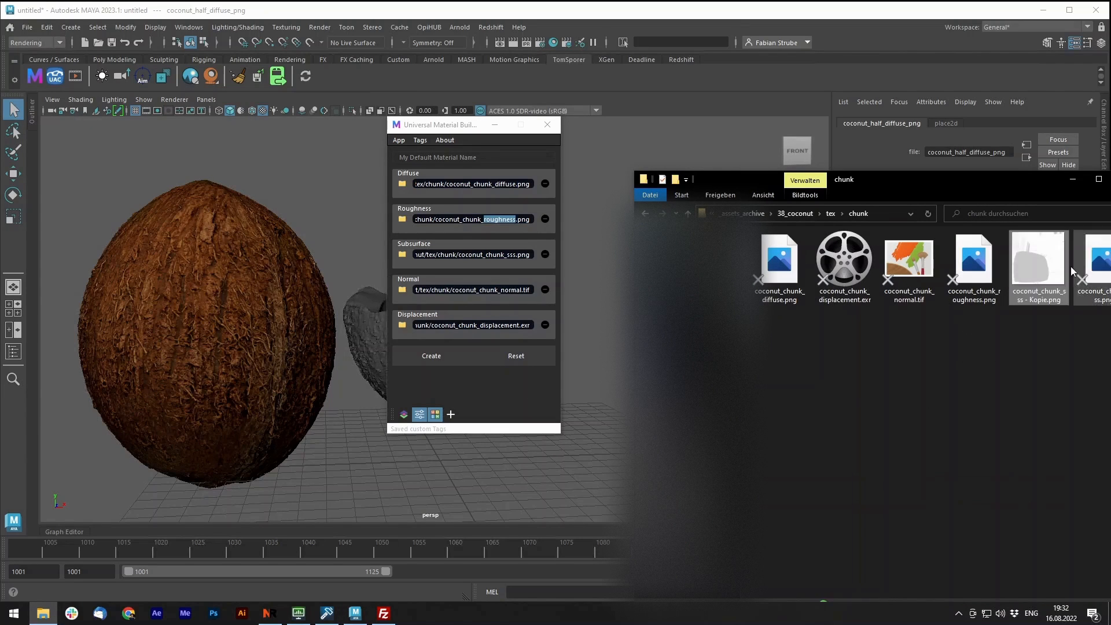
# Replace the Roughness entry with coconut_chunk_hello.png, then clear all loaded textures.
pyautogui.click(1036, 255)
pyautogui.write('hell')
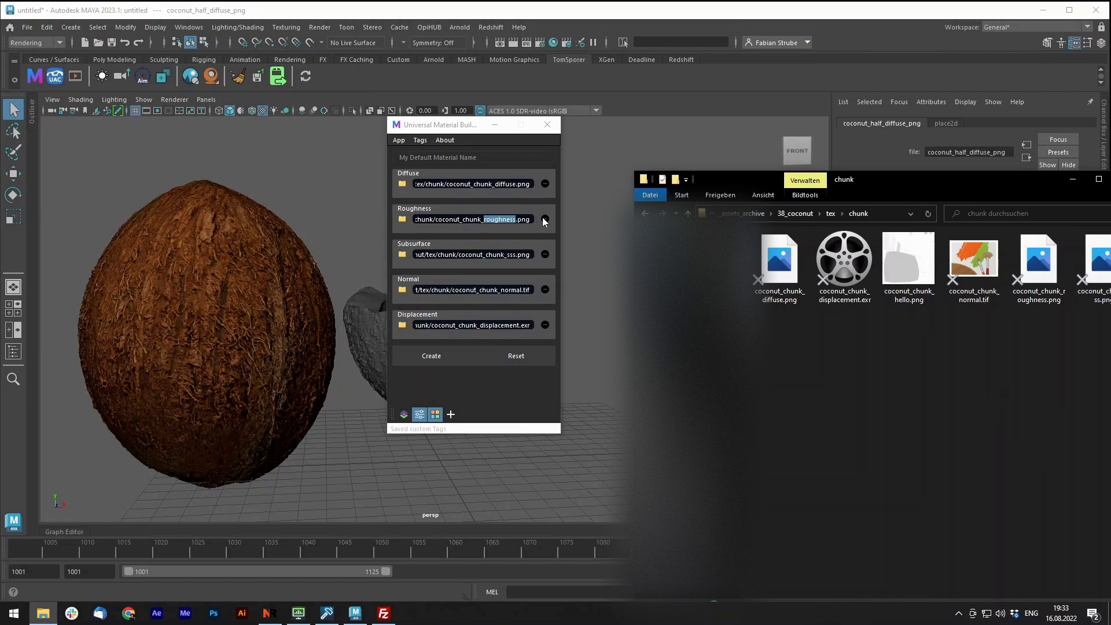
pyautogui.click(545, 219)
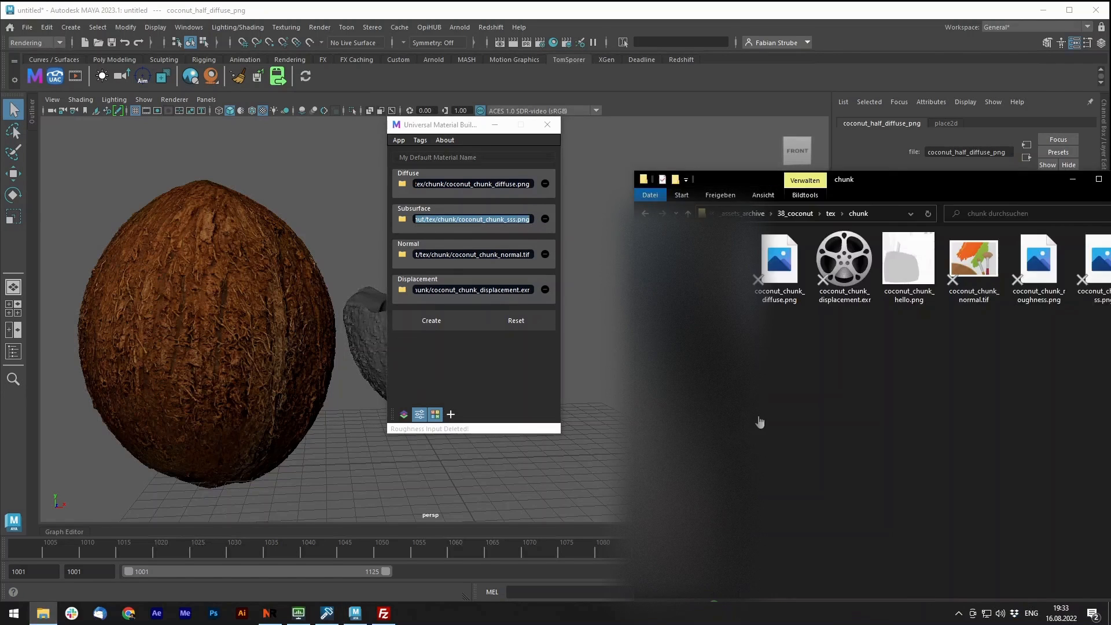
pyautogui.click(908, 257)
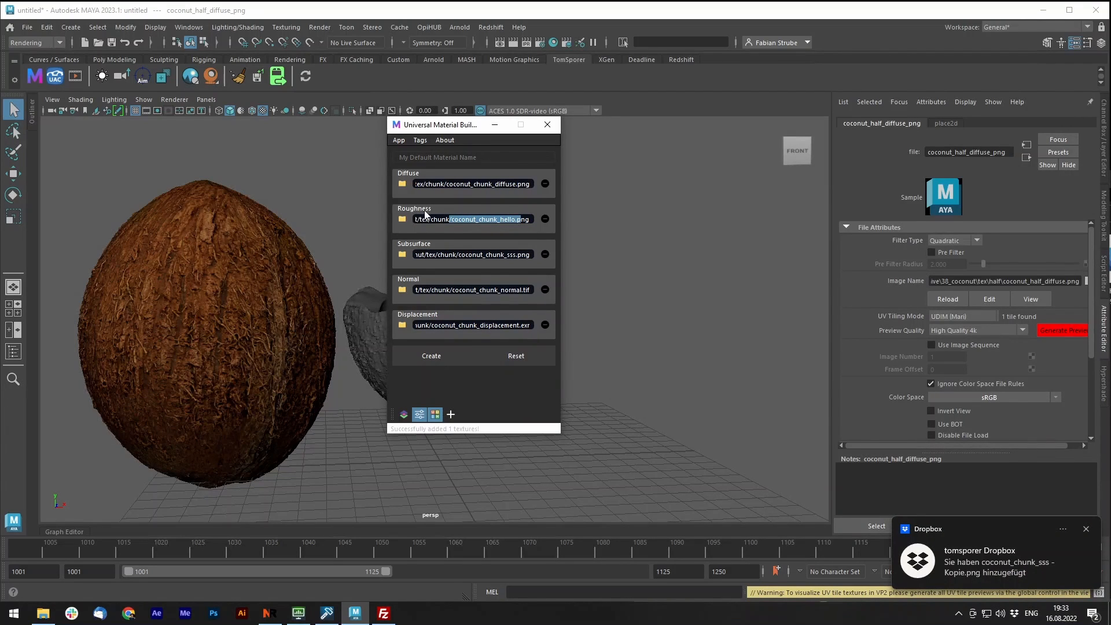
pyautogui.moveTo(512, 224)
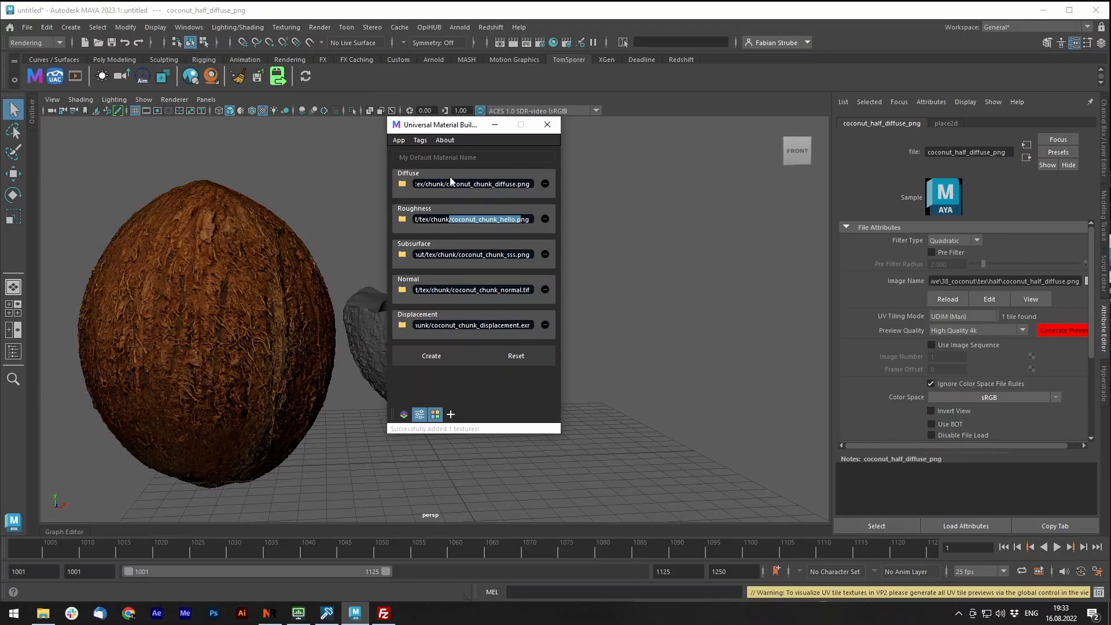
pyautogui.click(445, 140)
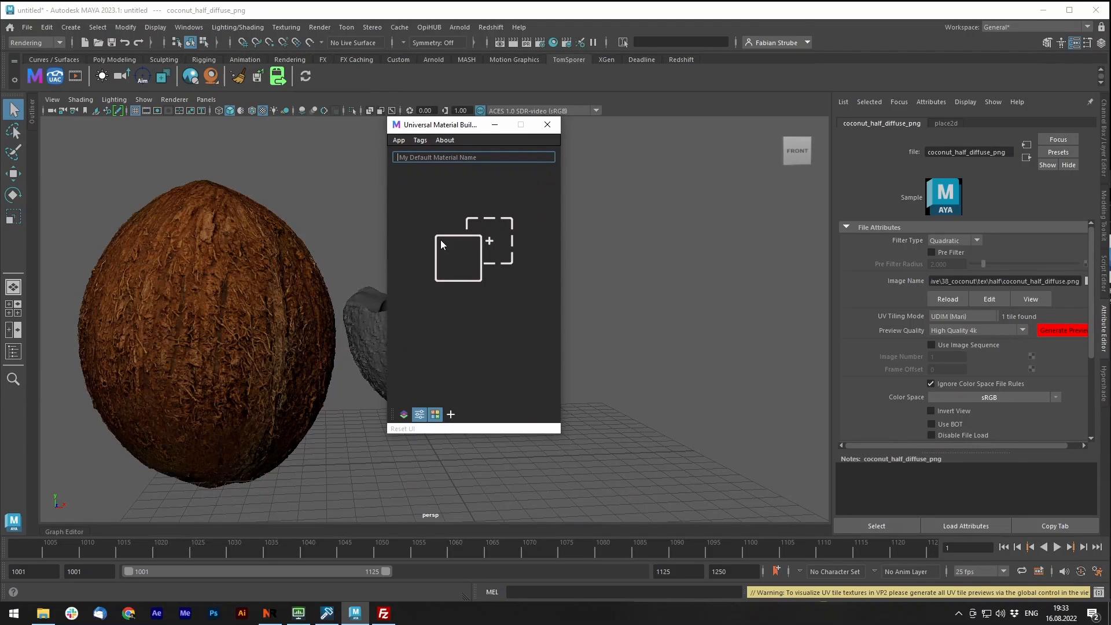
# View the Universal Material Builder's About Me credits and contact info, then close them.
pyautogui.click(445, 139)
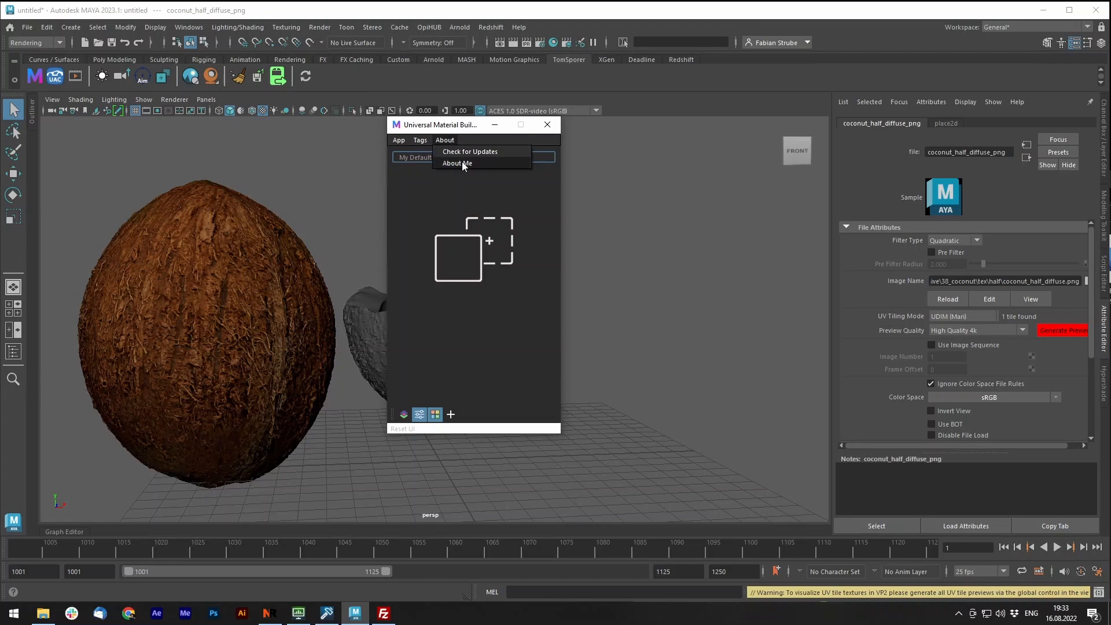
pyautogui.click(457, 163)
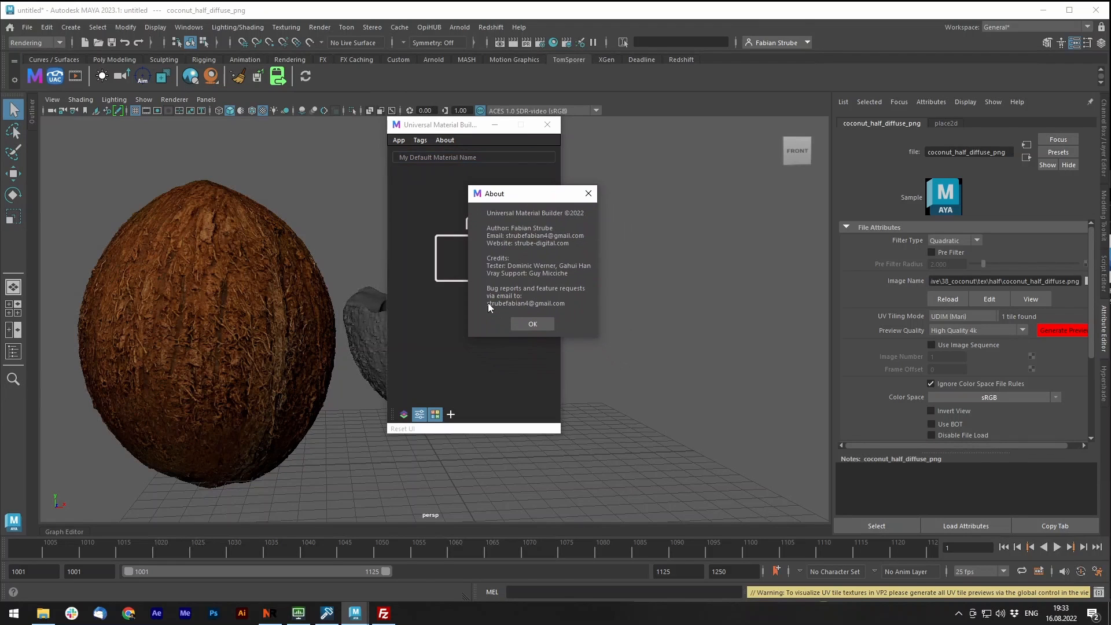
pyautogui.moveTo(567, 310)
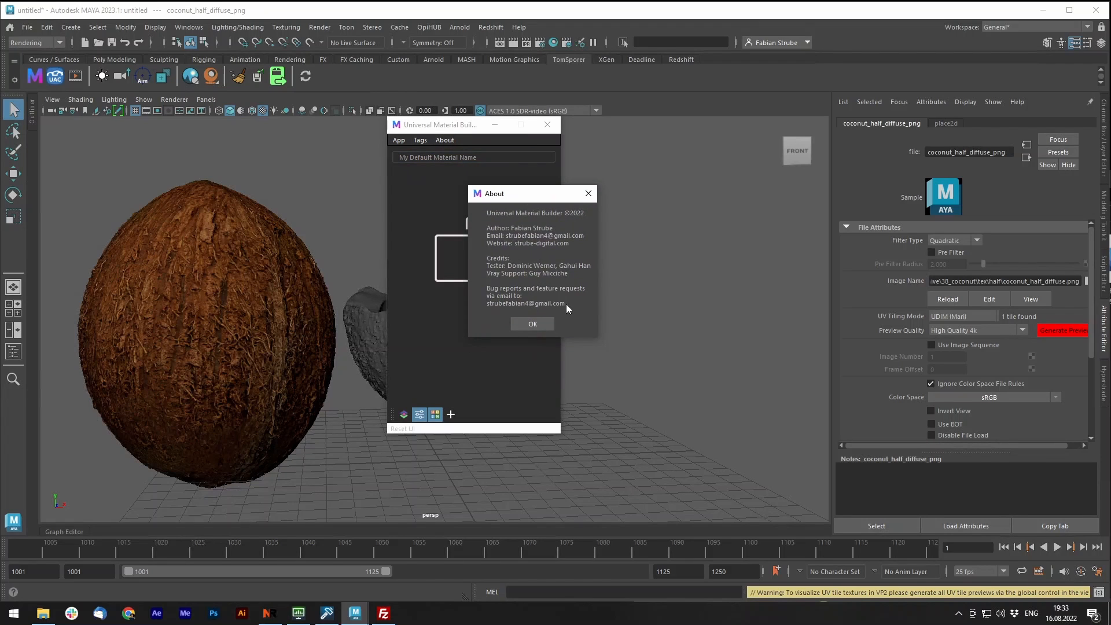
pyautogui.moveTo(572, 195)
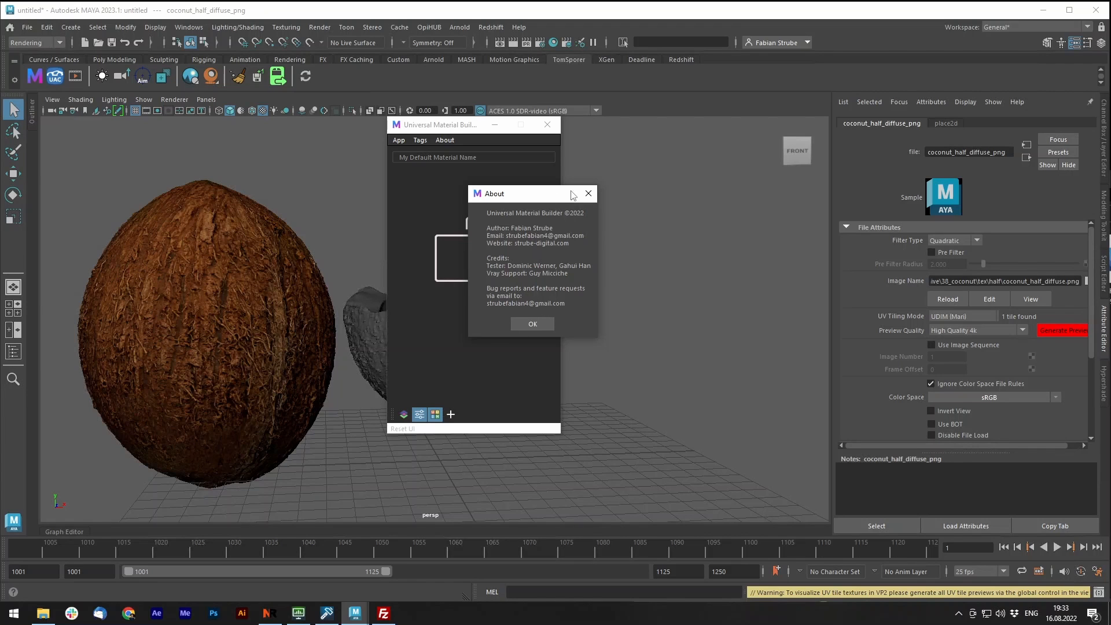
pyautogui.click(531, 324)
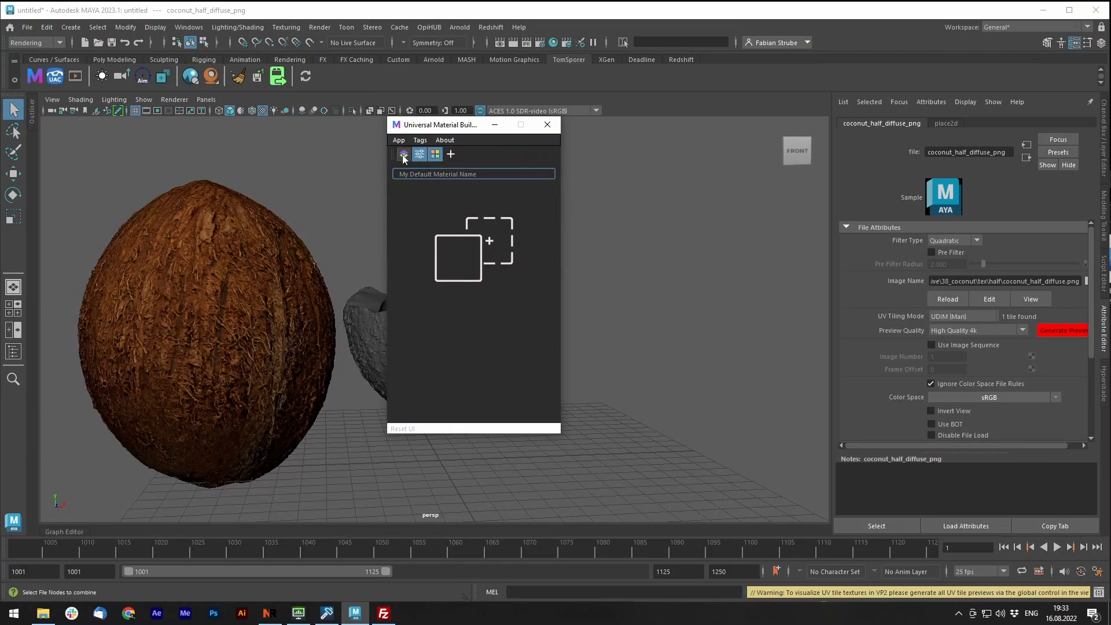
pyautogui.moveTo(403, 155)
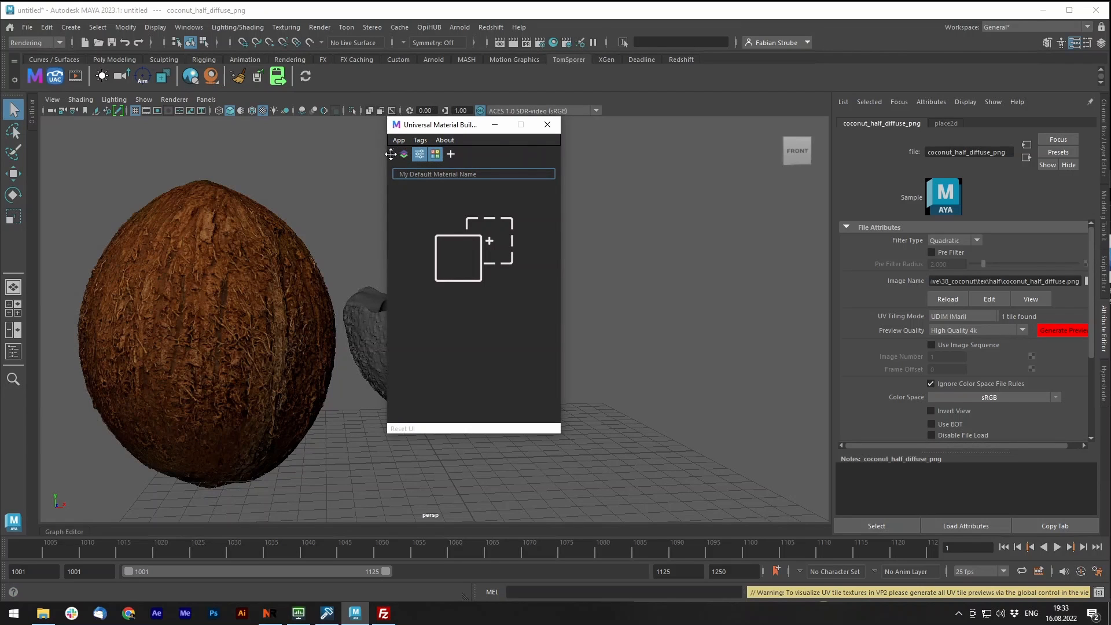